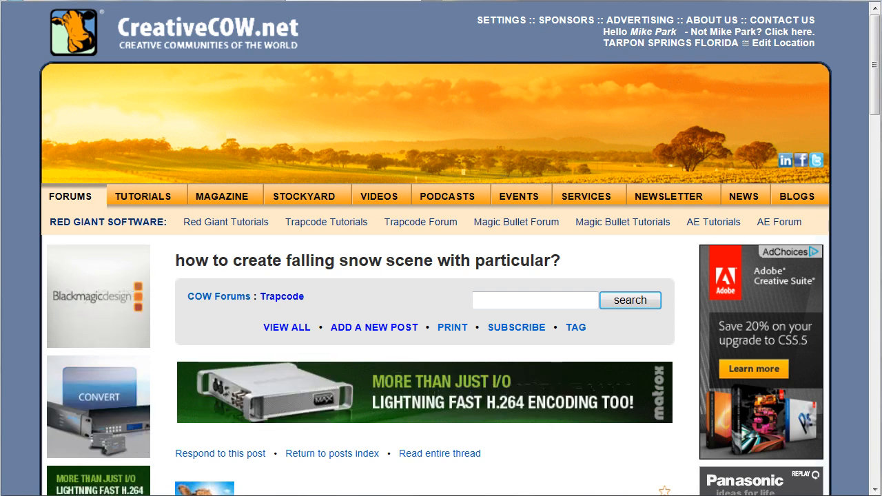
- Scroll the forum thread to show the posted snowy umbrella scene image
scroll("down", 3)
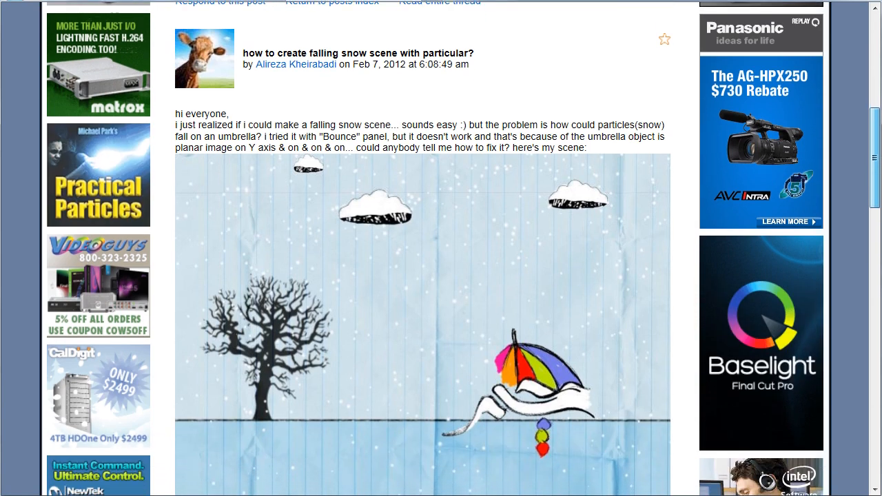
scroll("down", 3)
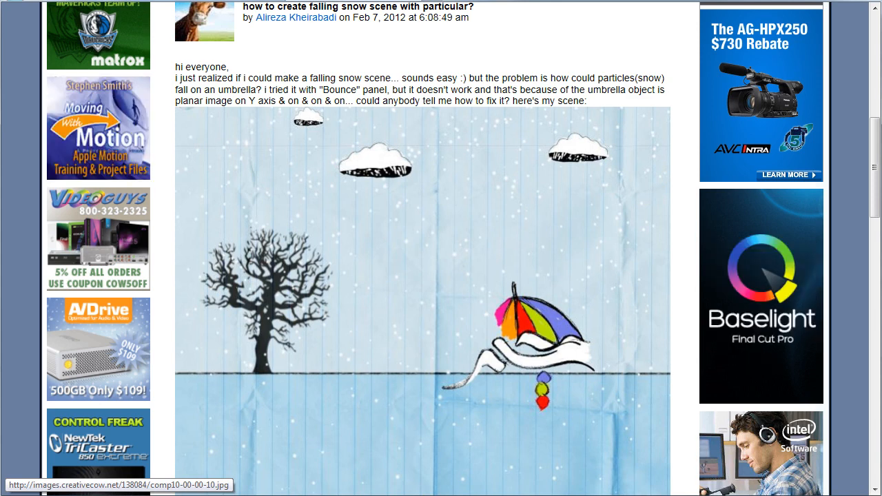
scroll("down", 3)
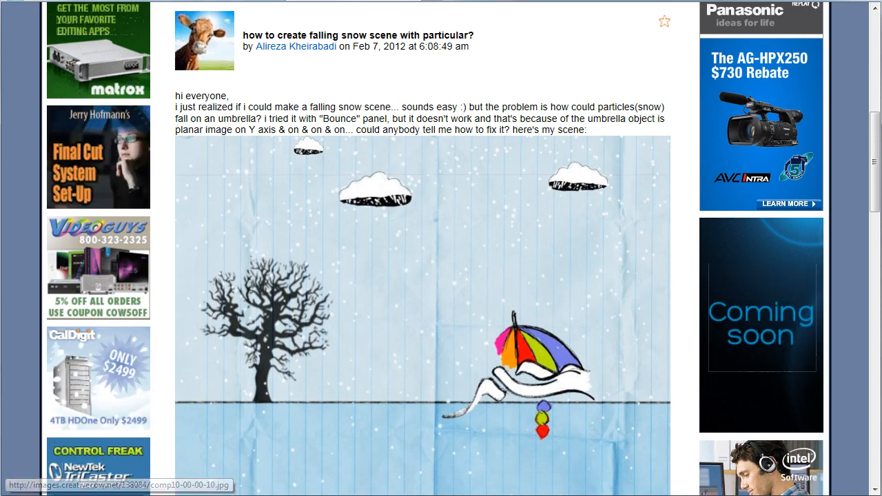
scroll("down", 3)
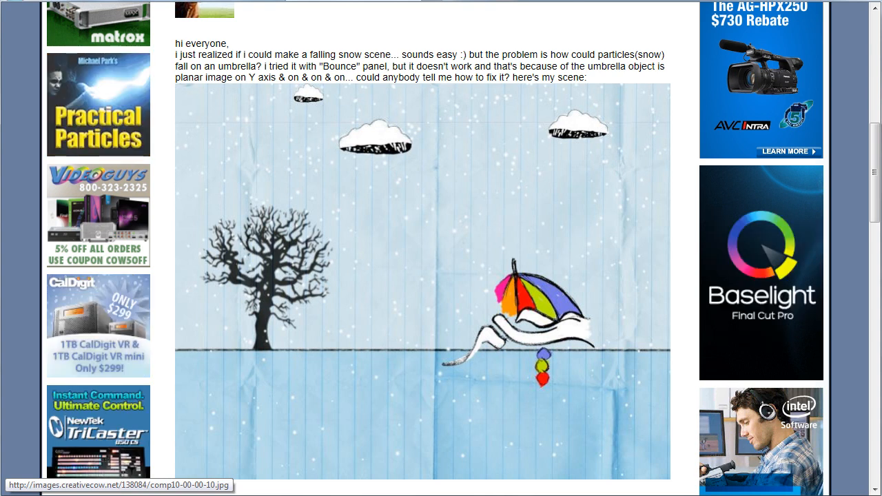
scroll("up", 3)
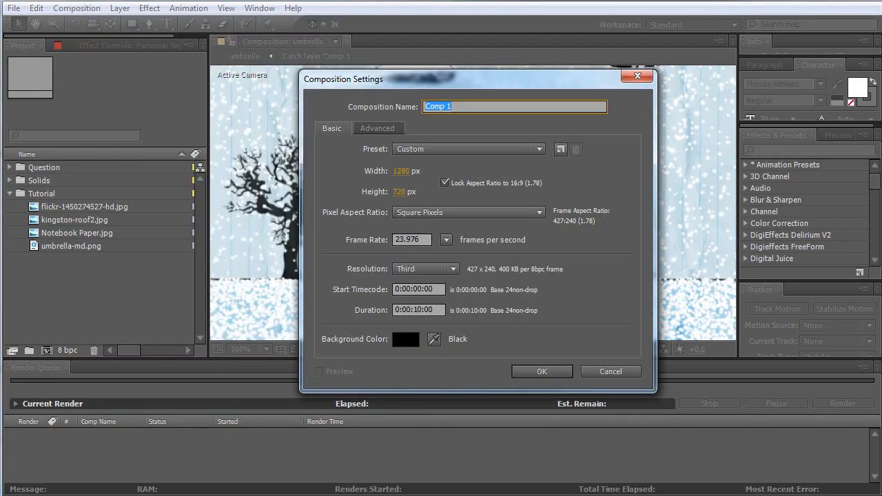
- Name the new composition 'Final Comp' and create it
type("Final")
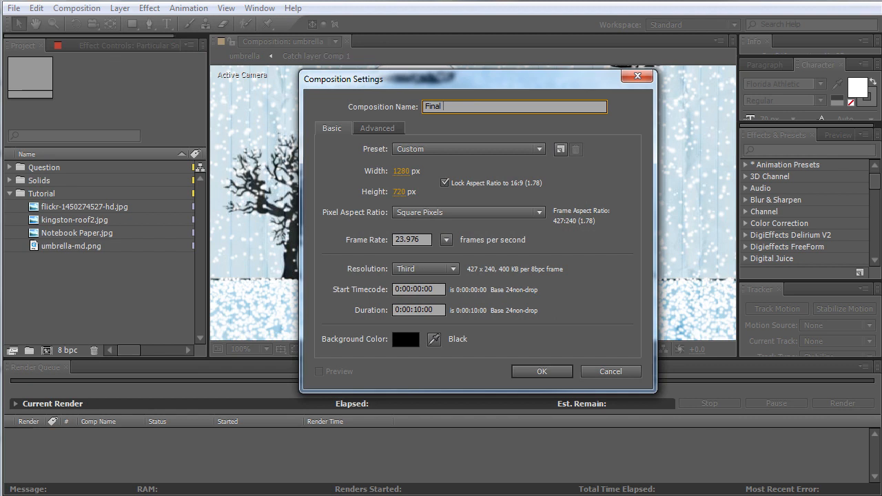
type("Comp")
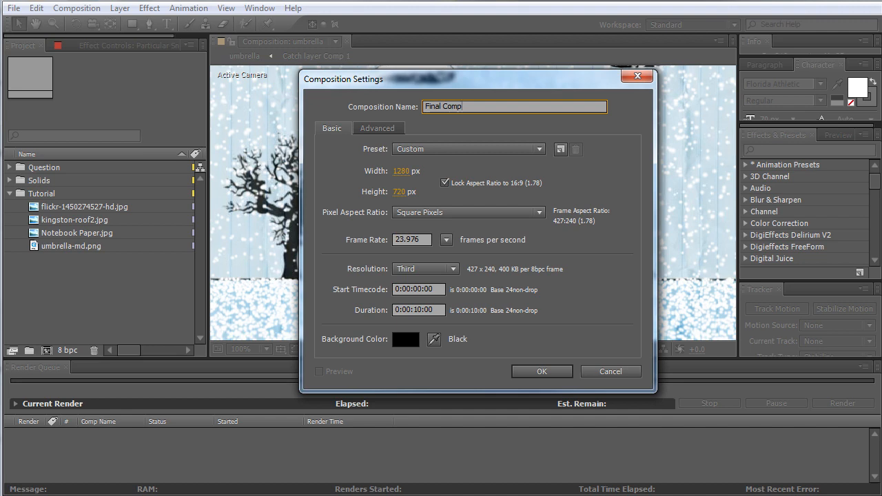
left_click(541, 372)
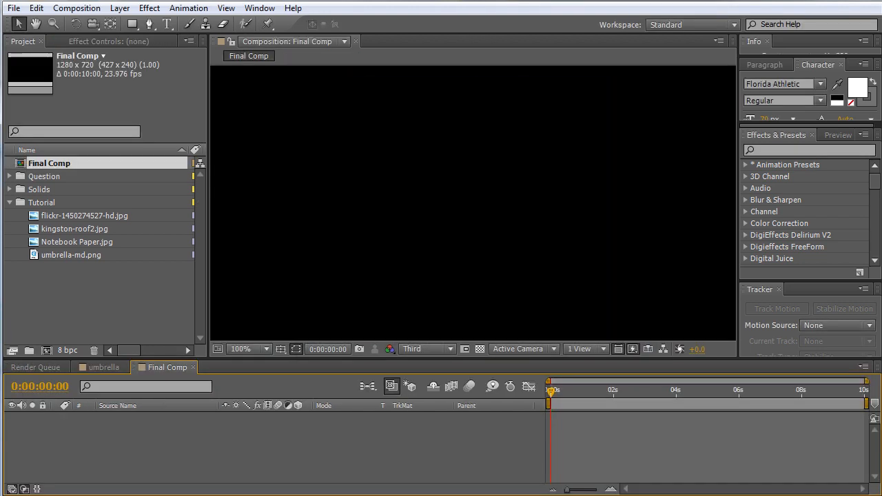
- Show the composition viewer at 50% magnification
left_click(248, 349)
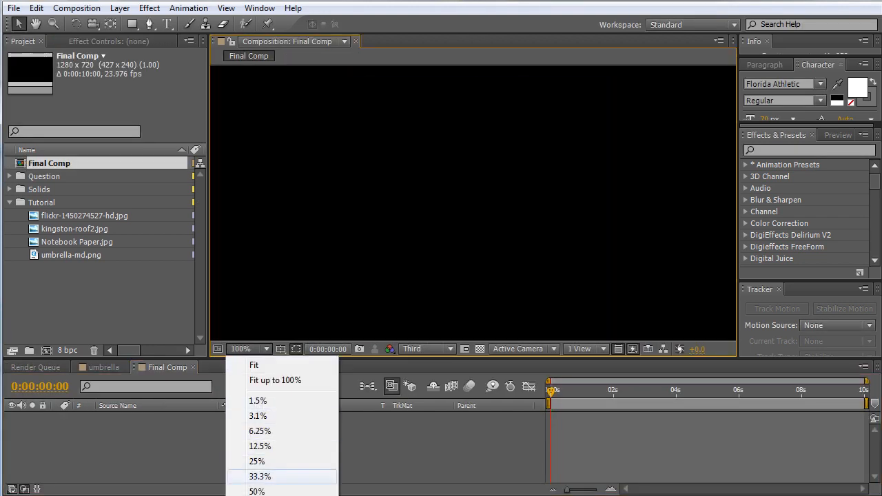
left_click(256, 490)
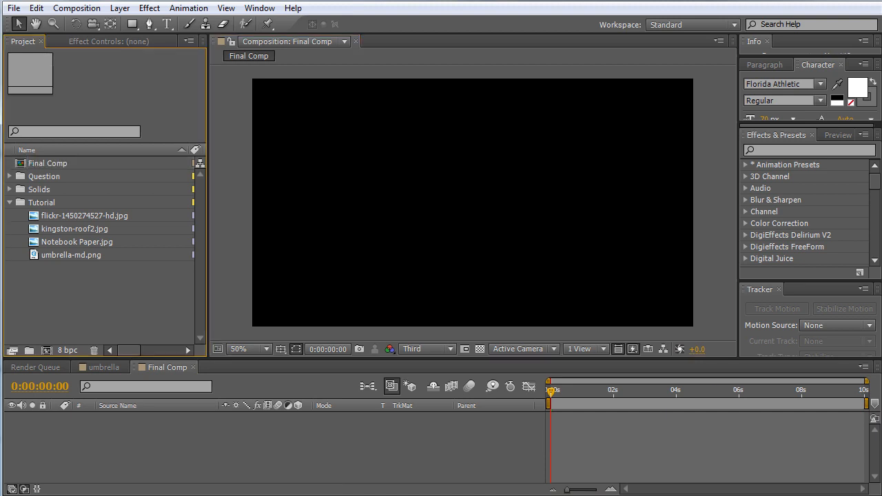
left_click(80, 241)
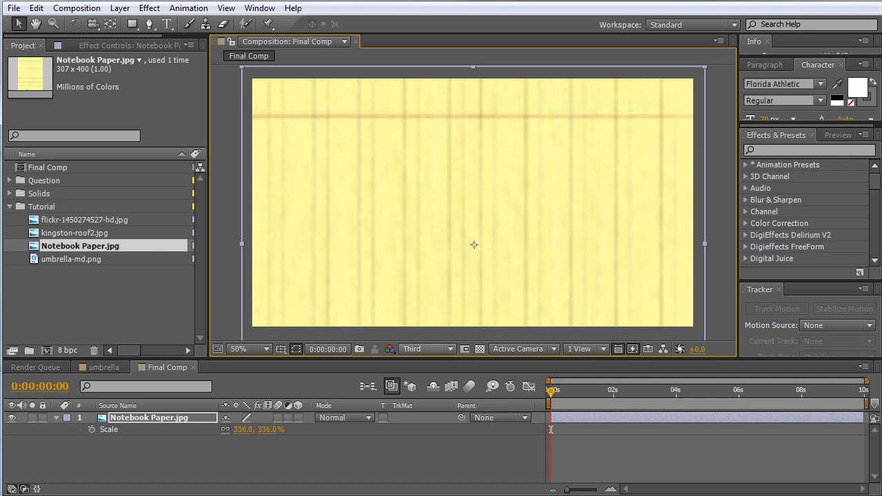
- Preview at half resolution and apply Hue/Saturation to the notebook paper layer
left_click(425, 349)
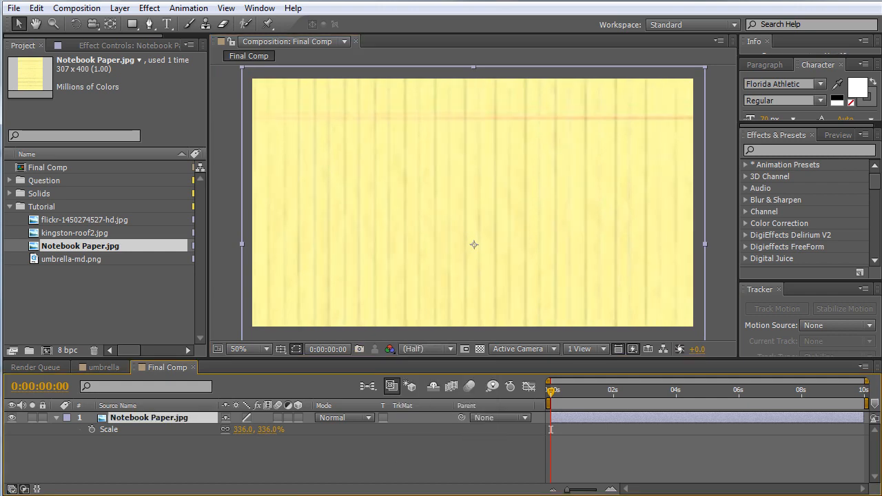
left_click(149, 8)
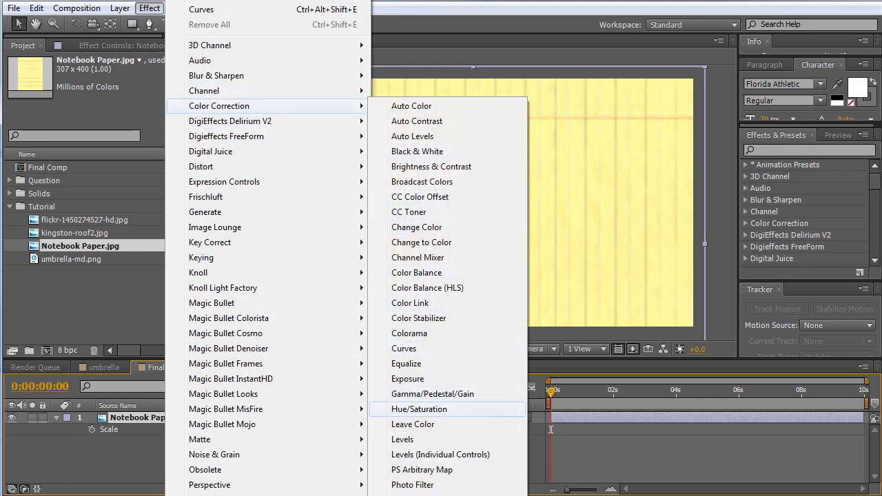
left_click(419, 408)
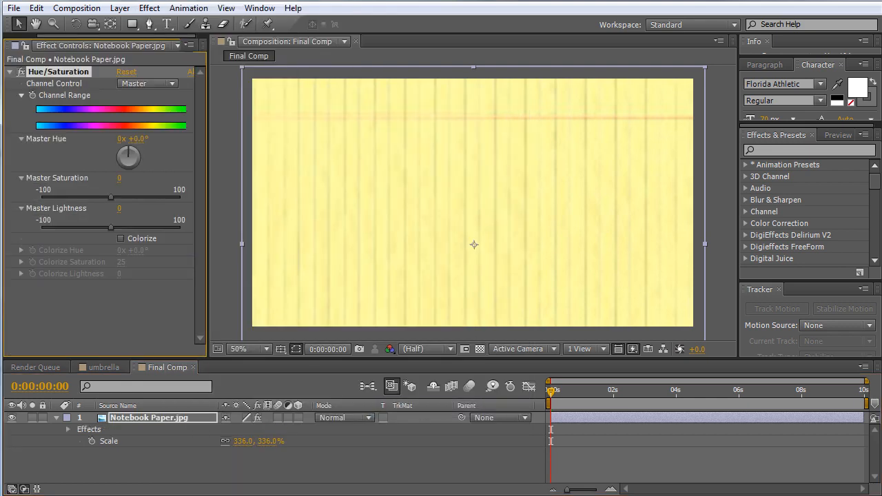
- Shift the paper's hue toward blue and slightly lower its saturation and lightness
left_click_drag(128, 157, 138, 162)
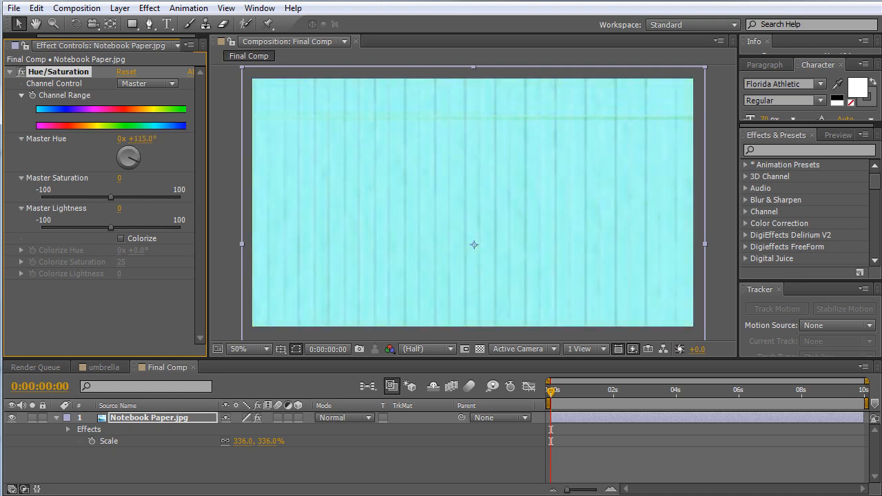
left_click_drag(128, 157, 135, 151)
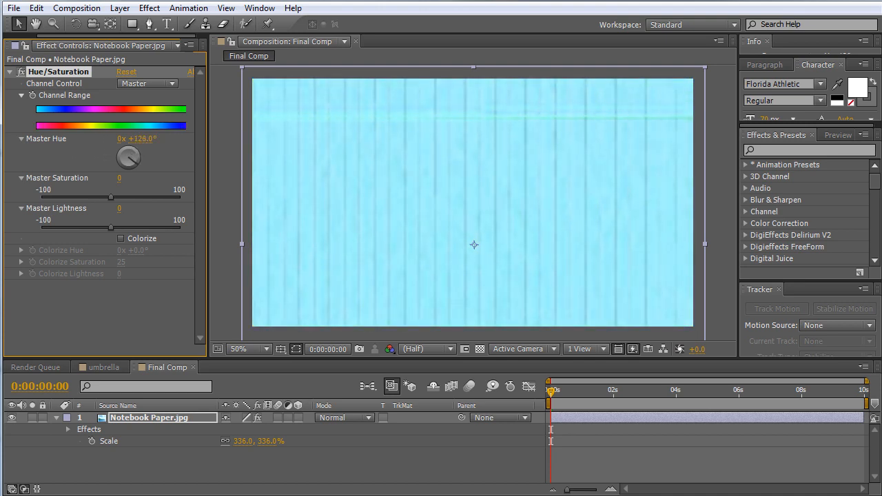
left_click_drag(110, 228, 102, 228)
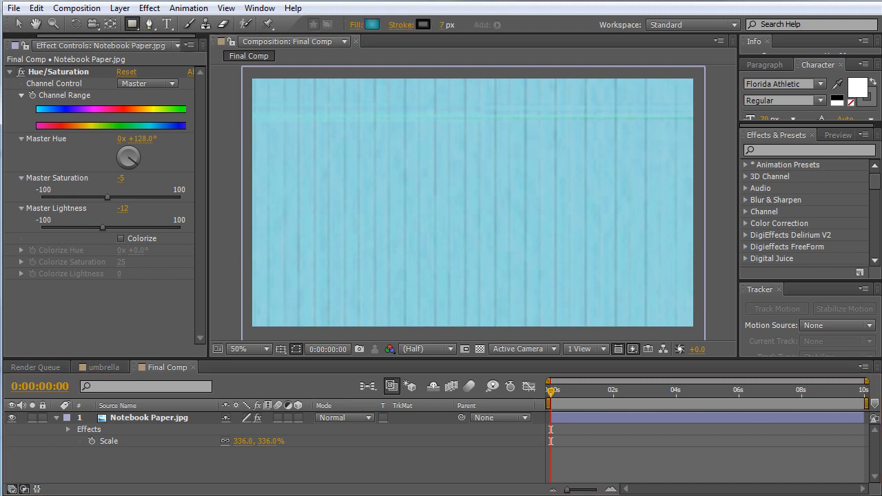
mouse_move(372, 25)
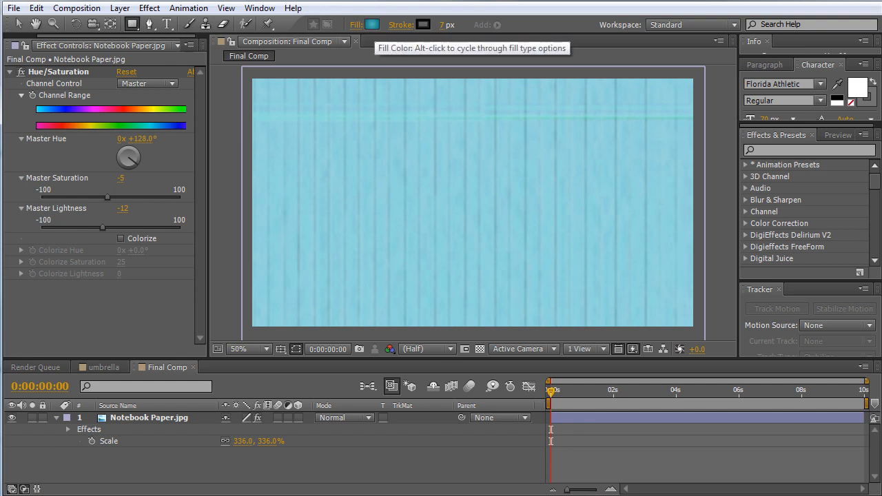
mouse_move(422, 25)
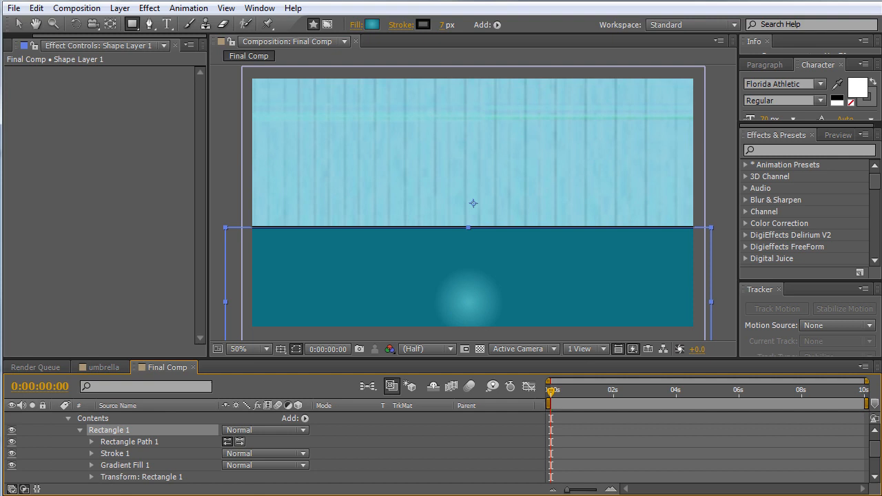
- Give the ground rectangle a linear gradient fill, Multiply blending and 55% opacity
left_click(91, 466)
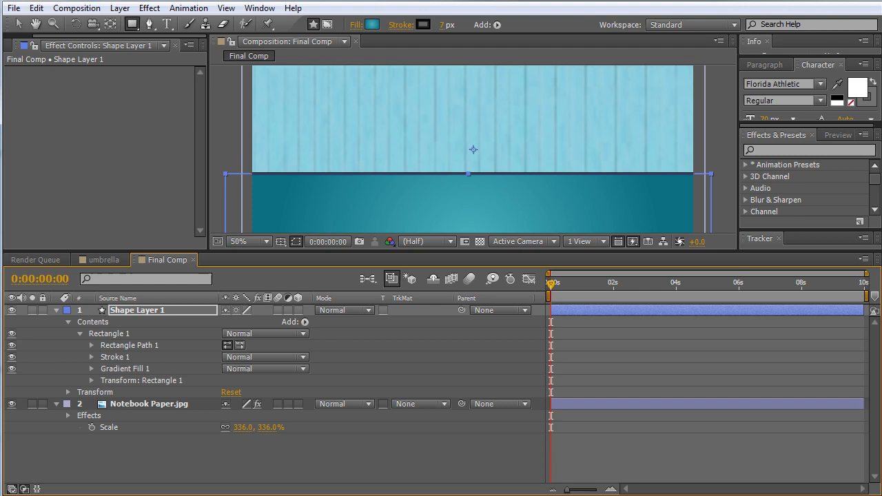
left_click(344, 308)
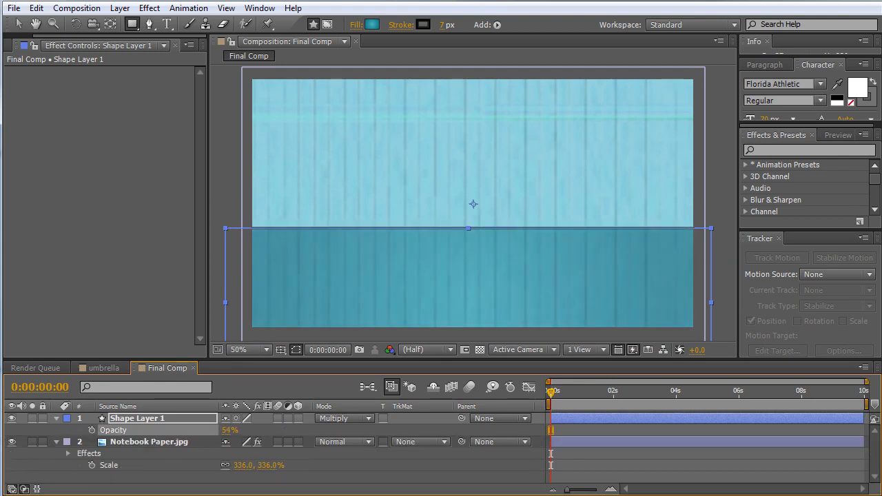
left_click(229, 430)
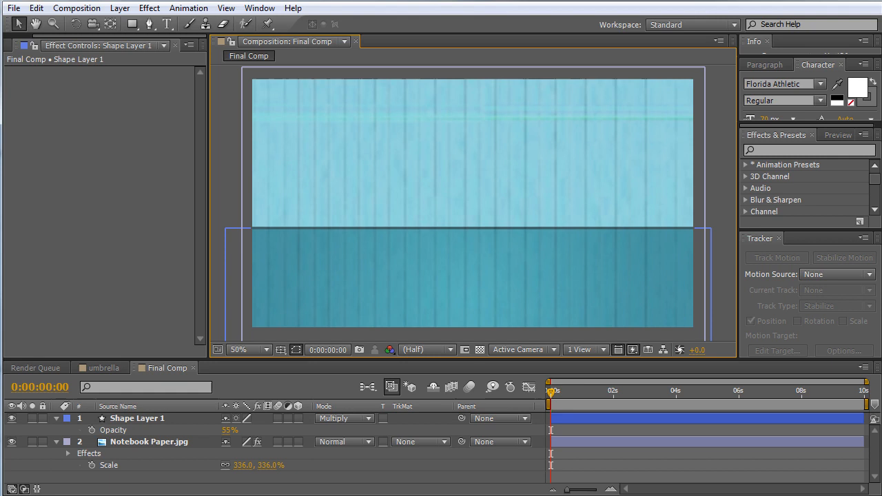
left_click(25, 45)
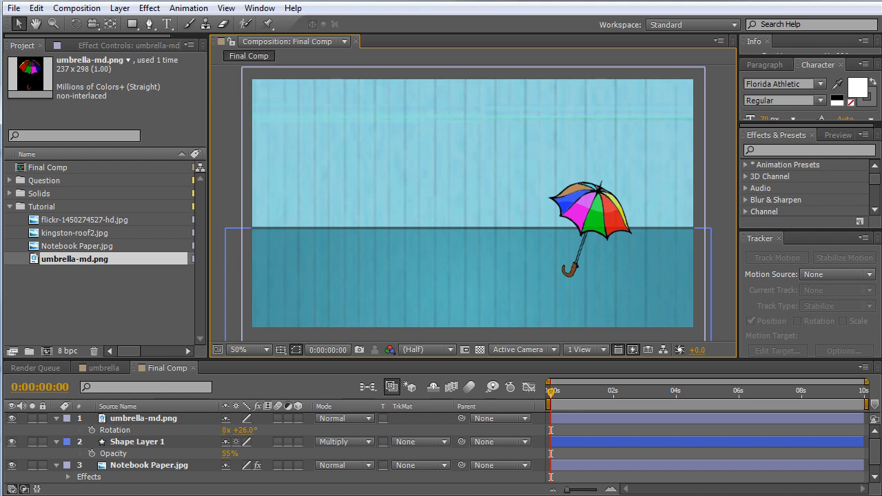
- Start a new solid layer from the Layer menu
left_click(119, 9)
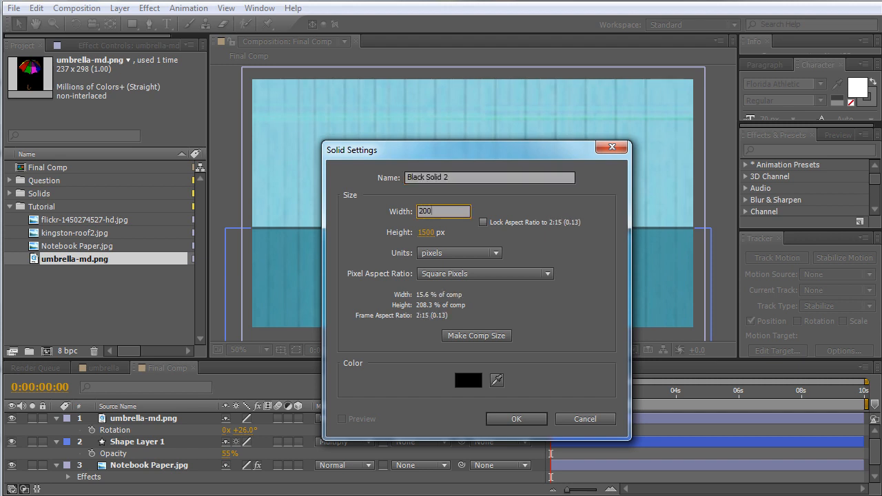
- Create a 2000×2000 black solid named 'Snow Matte' atop Final Comp
type("2000")
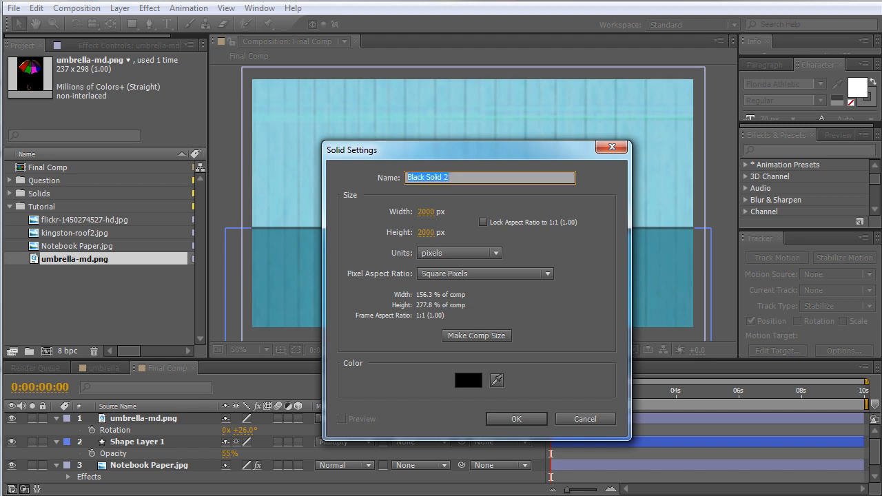
type("Snot")
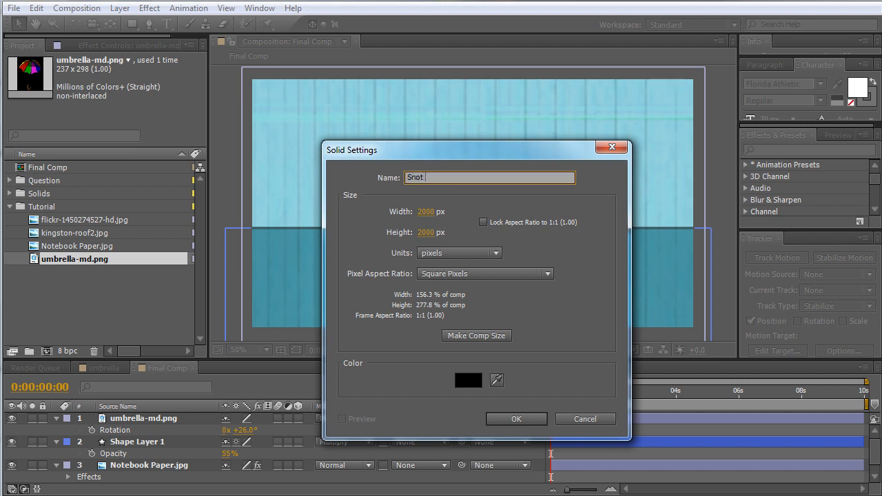
type("Snow Matte")
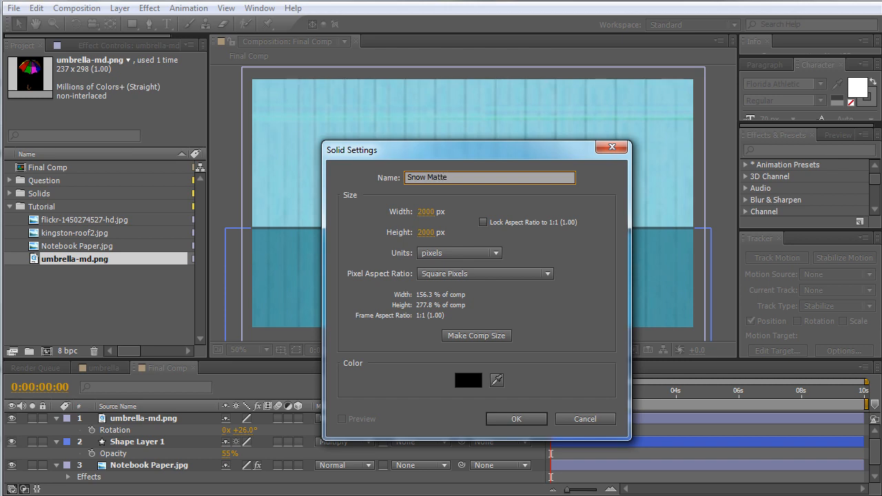
left_click(515, 419)
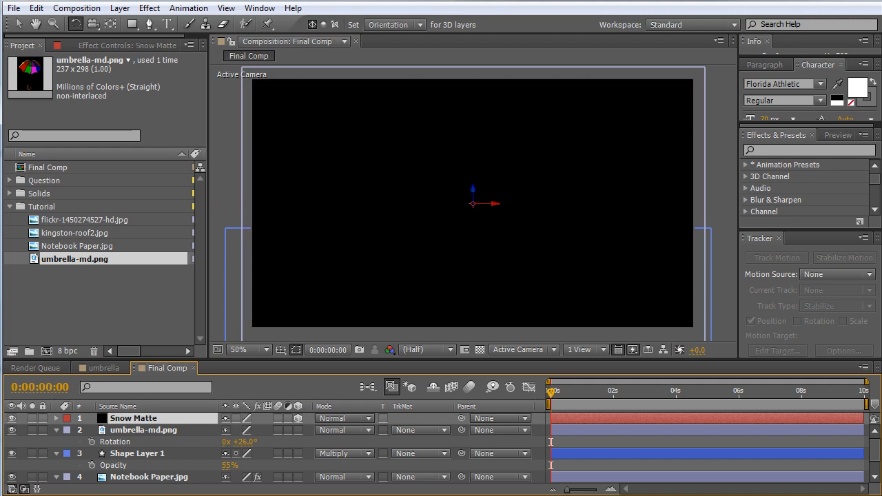
double_click(132, 419)
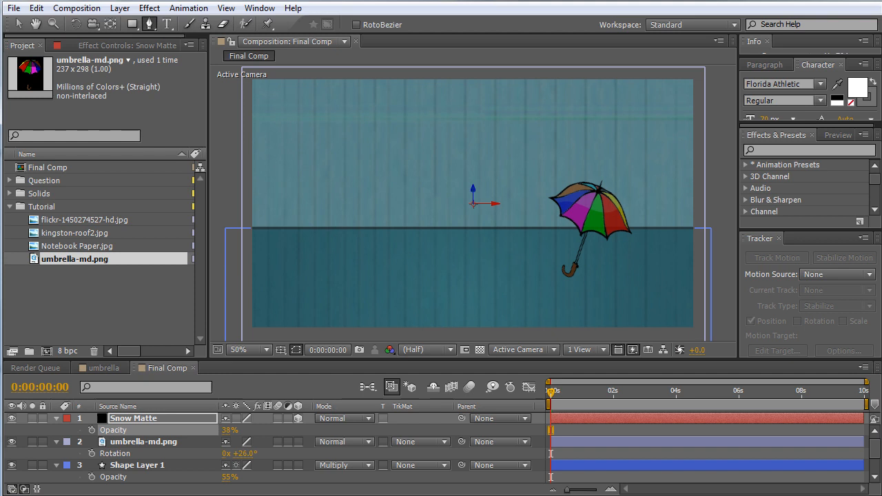
- Mask the umbrella canopy on Snow Matte, return to 50% view, and start a new solid
left_click(248, 350)
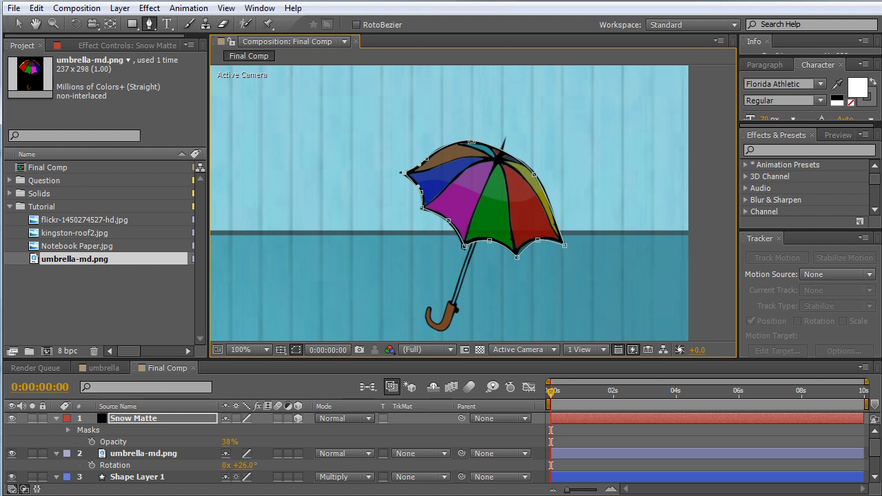
left_click(248, 350)
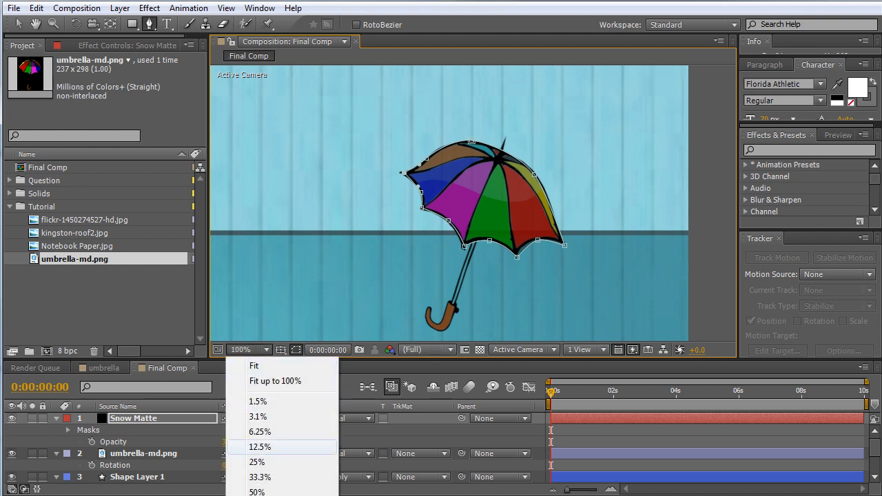
left_click(256, 491)
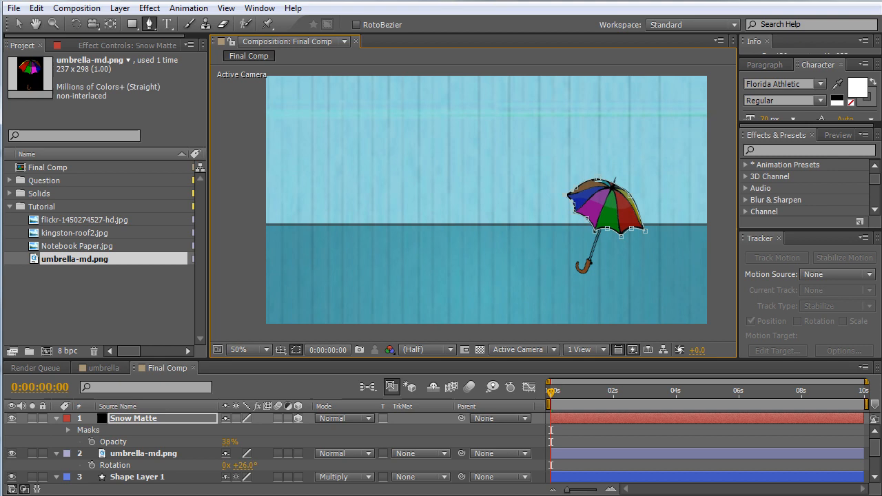
left_click(118, 9)
type("Particular")
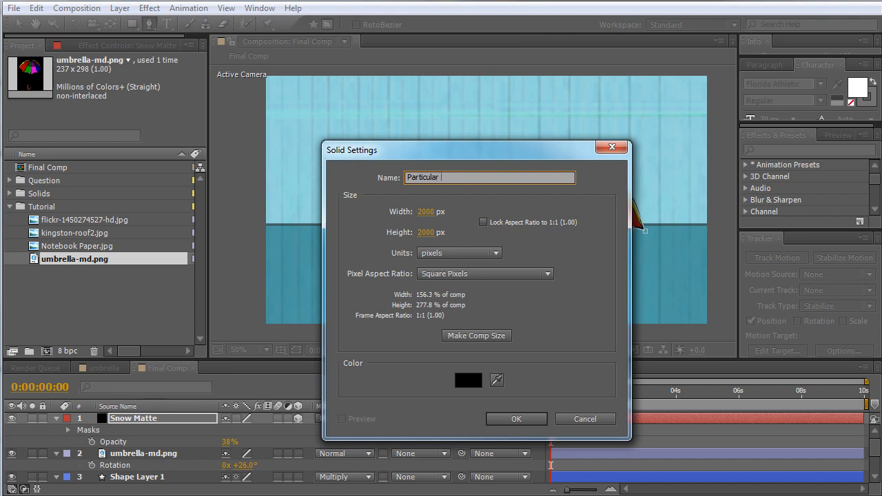
- Create the 'Particular Snow' solid, apply Trapcode Particular and expand its Emitter settings
type("Snow")
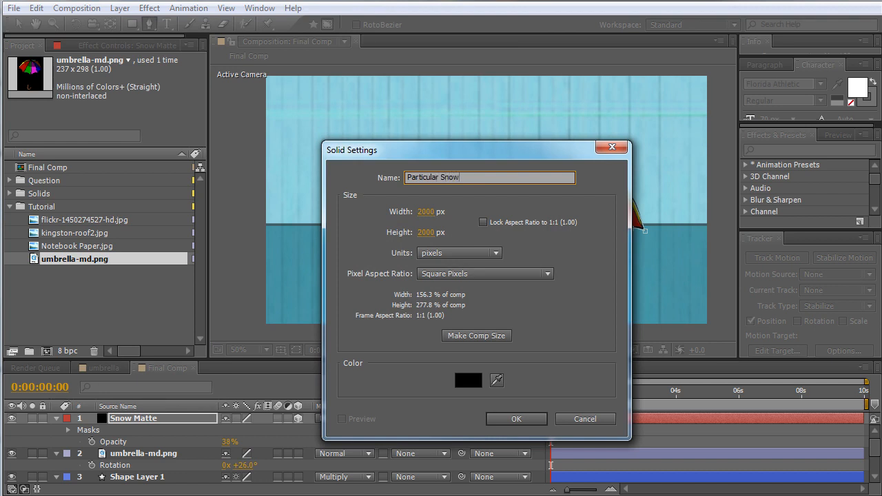
left_click(515, 419)
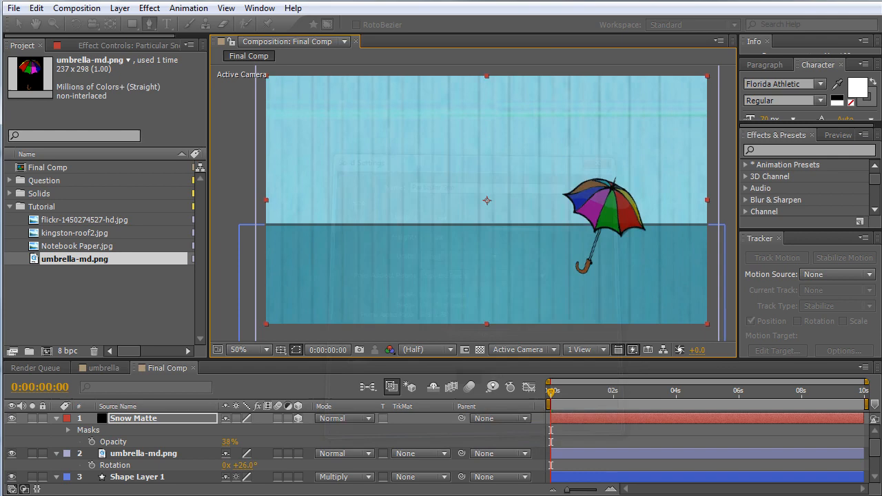
left_click(149, 8)
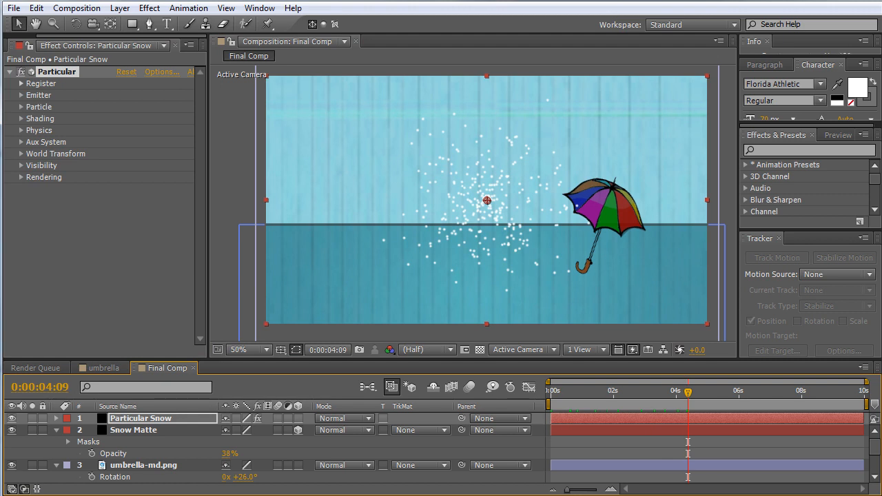
left_click(20, 94)
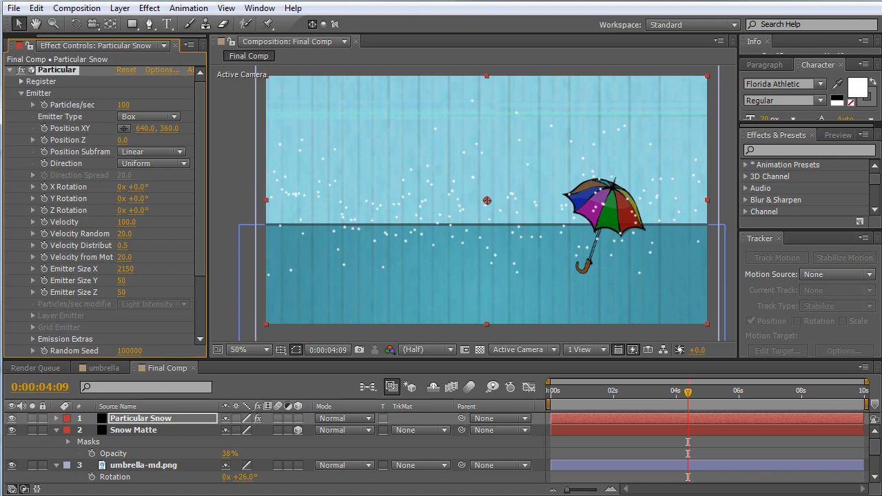
- Raise the emitter above the frame and set its velocity to 0
type("233")
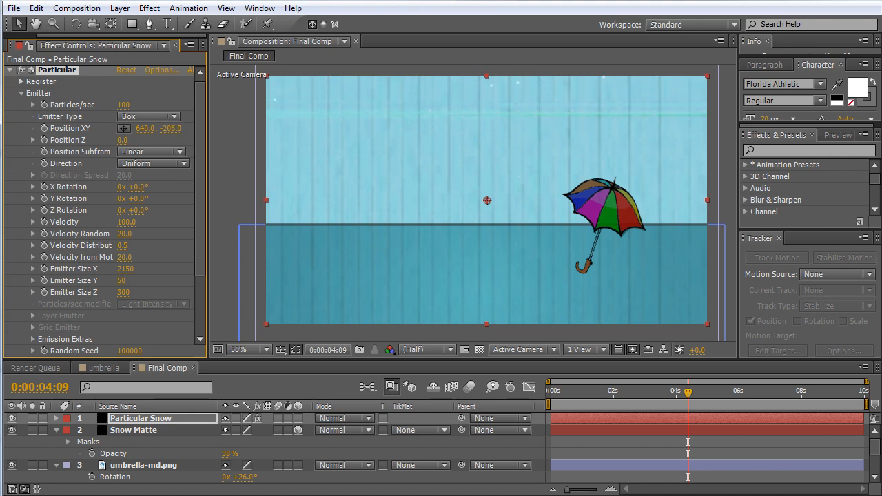
double_click(127, 222)
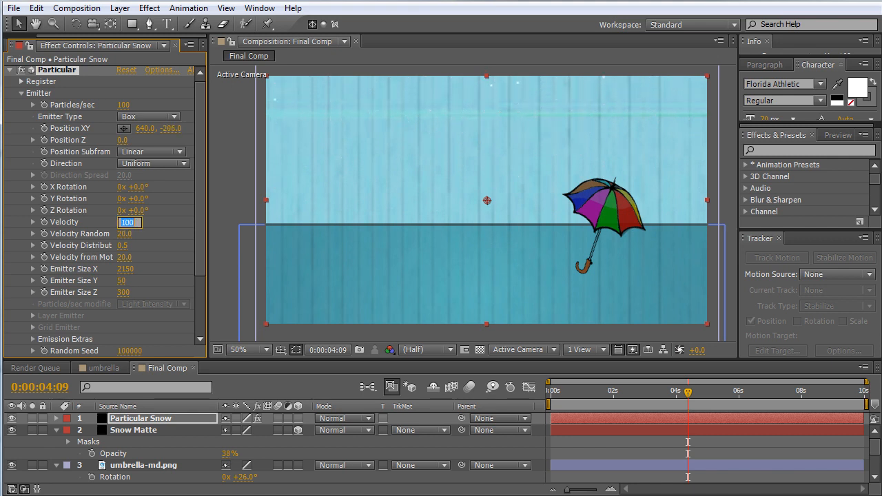
type("0.0")
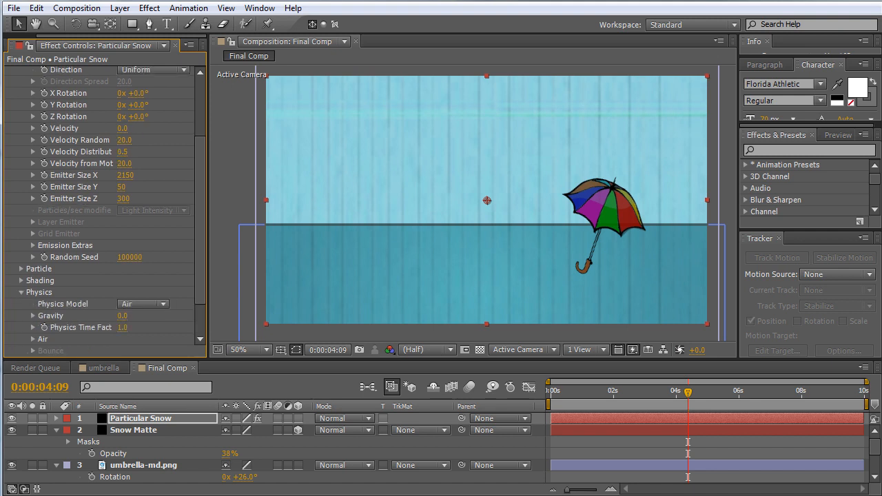
- Set Particular's gravity to 170, then 90, and return to frame 0
type("170.0")
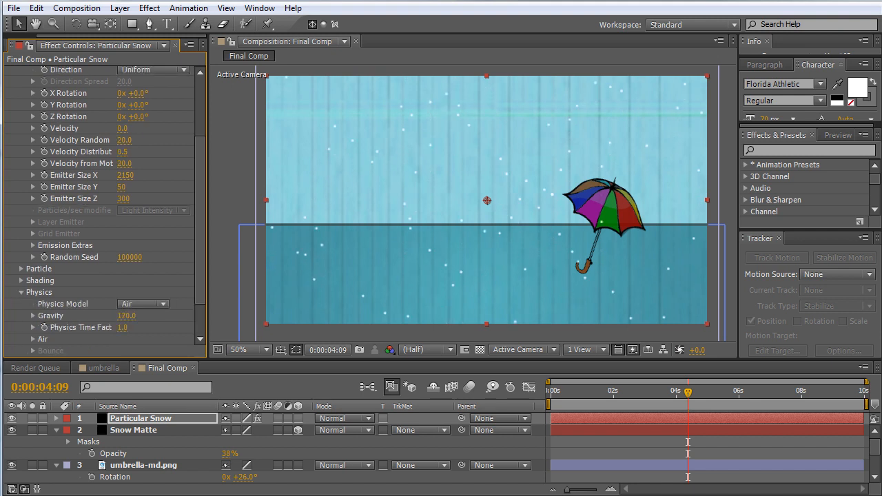
type("90.0")
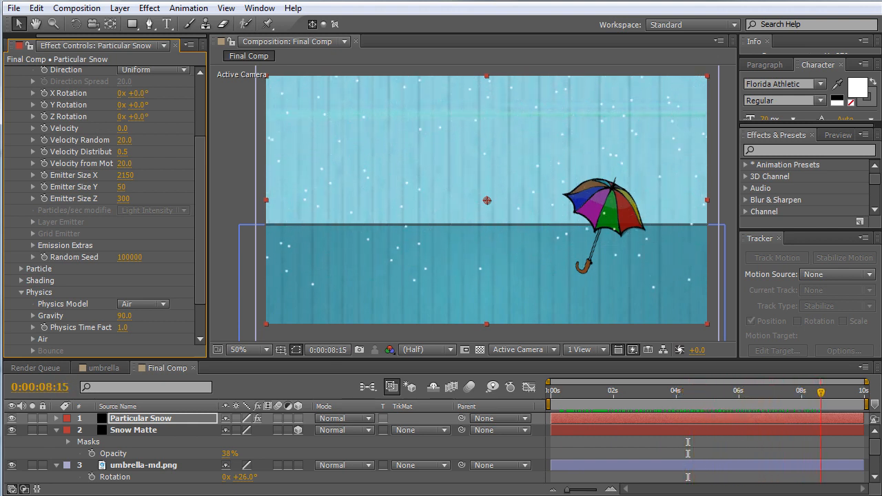
left_click(582, 391)
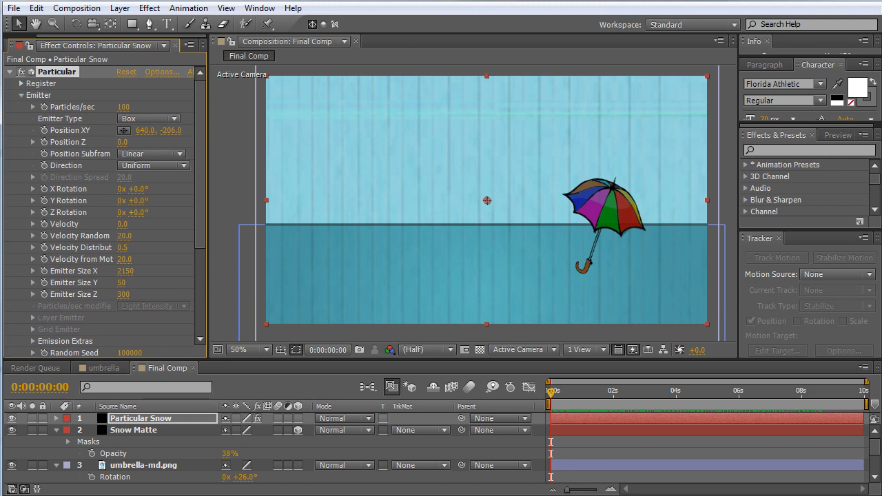
- Review the Particle settings and preview the snowfall at a later frame
scroll("down", 3)
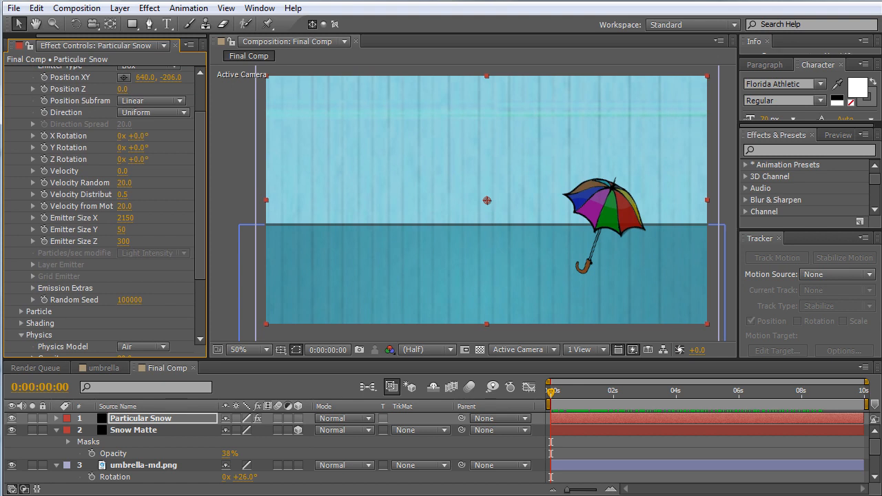
scroll("down", 3)
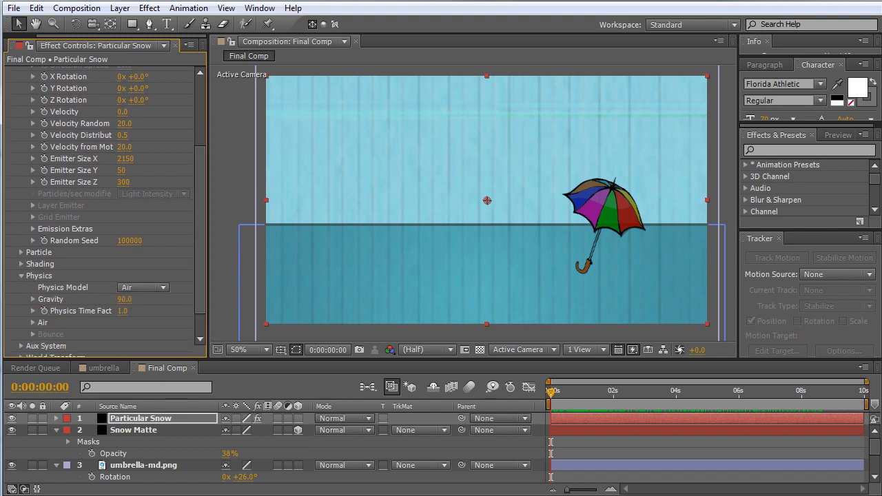
scroll("down", 3)
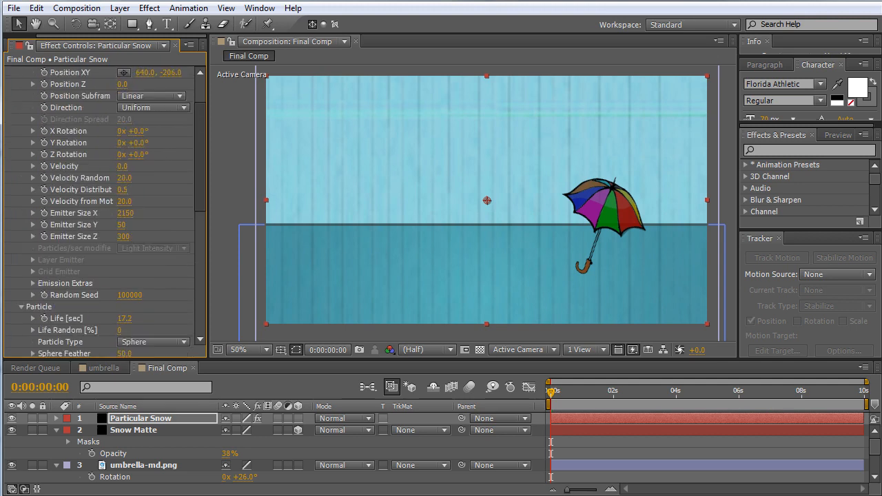
left_click(13, 72)
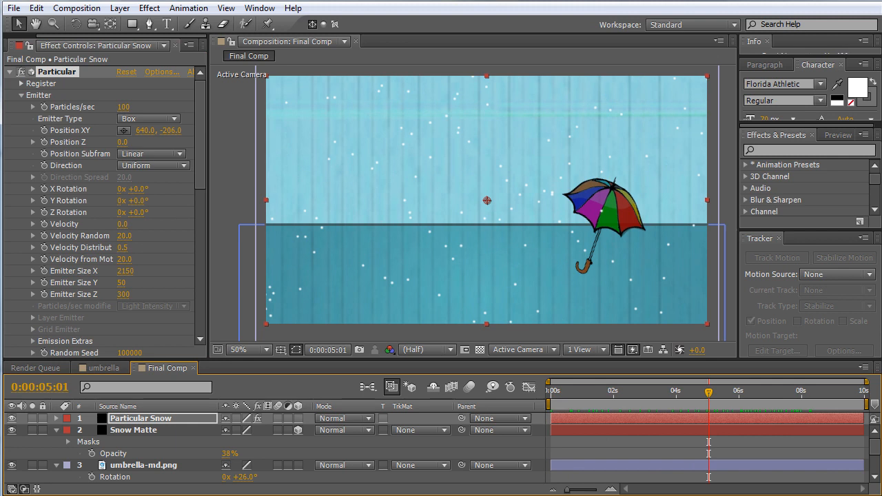
- Set Snow Matte opacity to 100% and pre-compose it, moving all attributes, into Snow Matte Comp 1
left_click(133, 430)
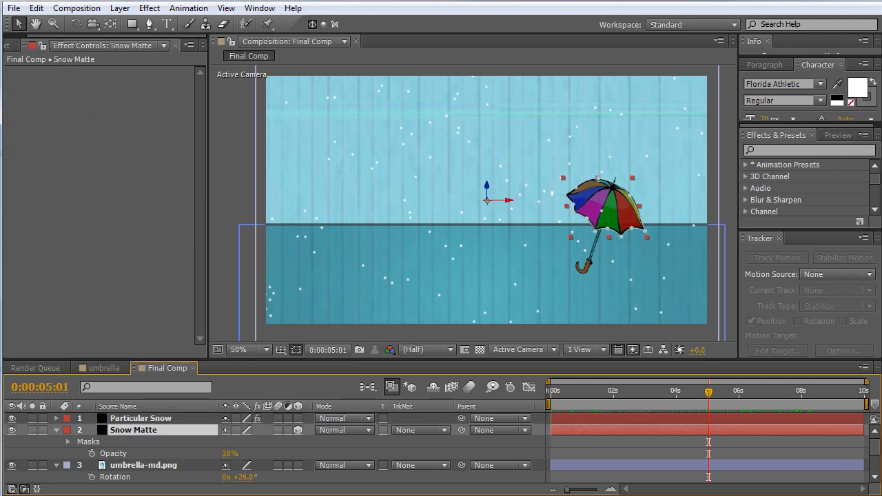
scroll("down", 3)
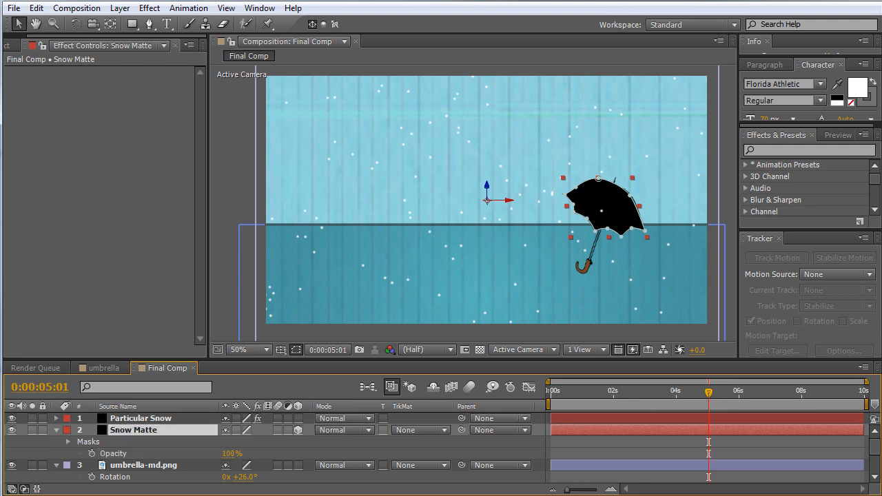
left_click(118, 8)
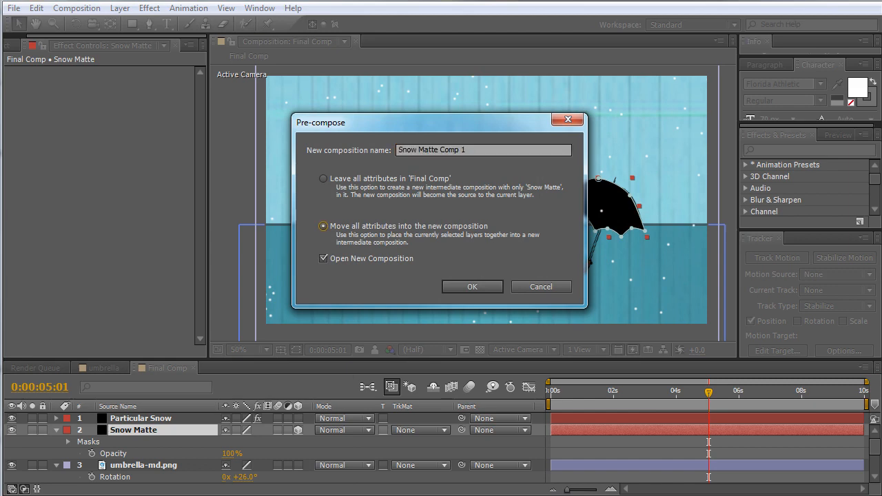
left_click(472, 285)
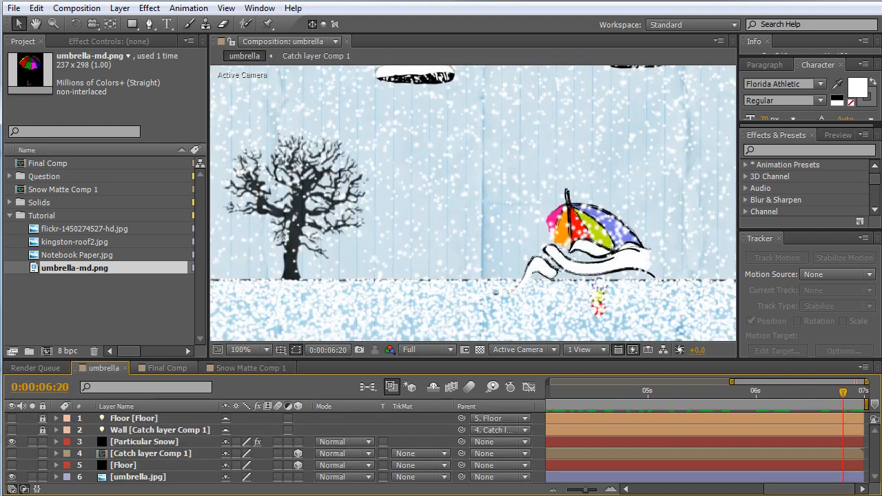
- Pre-compose umbrella-md.png and Notebook Paper.jpg into a BG comp without opening it, staying in Final Comp
left_click(168, 366)
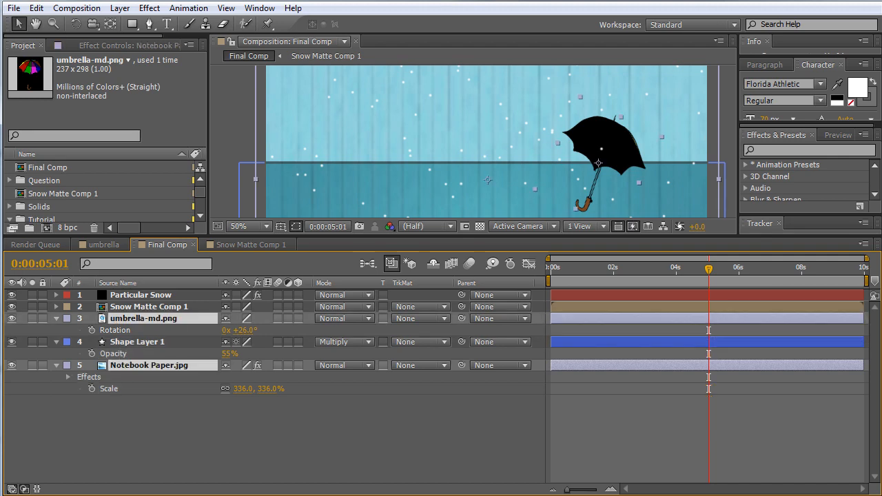
left_click(119, 9)
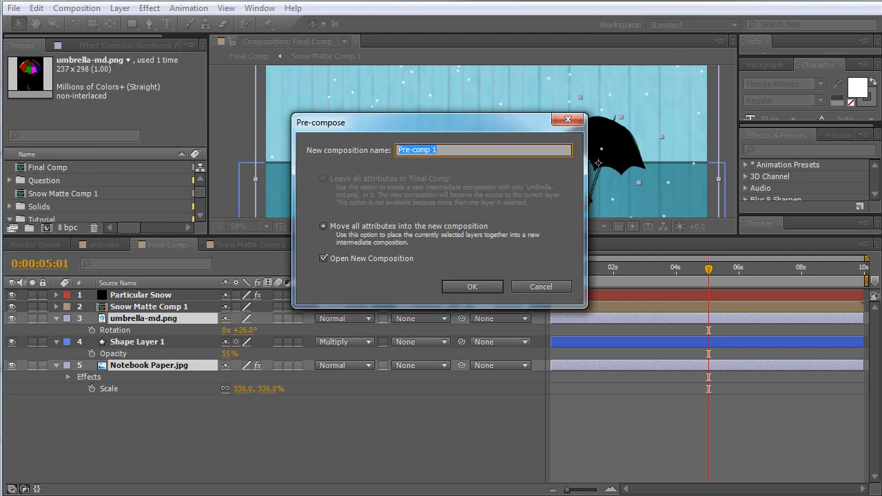
type("BG")
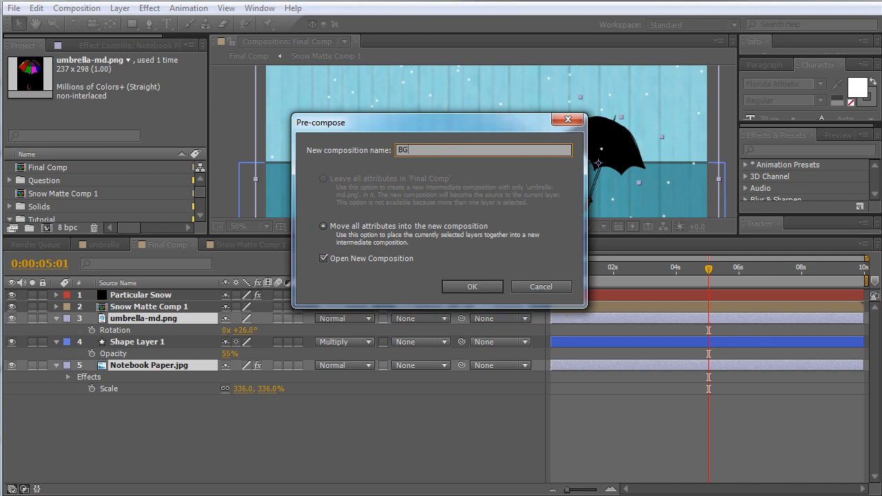
left_click(323, 259)
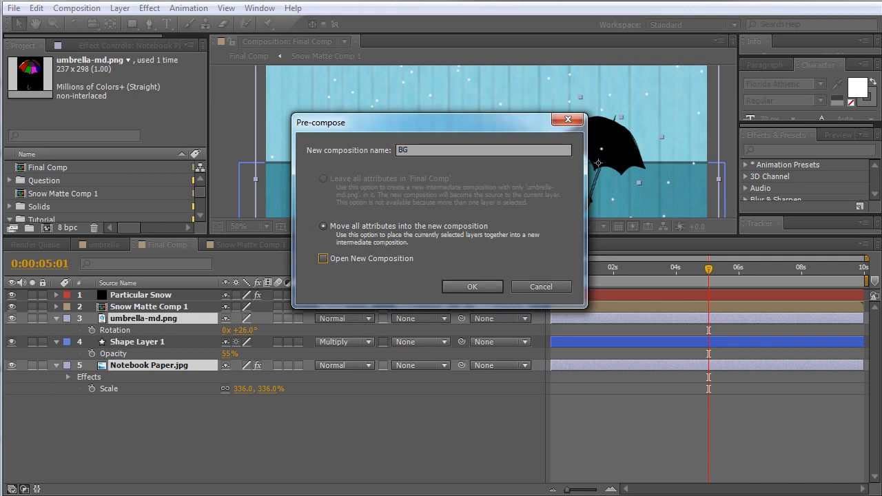
left_click(472, 286)
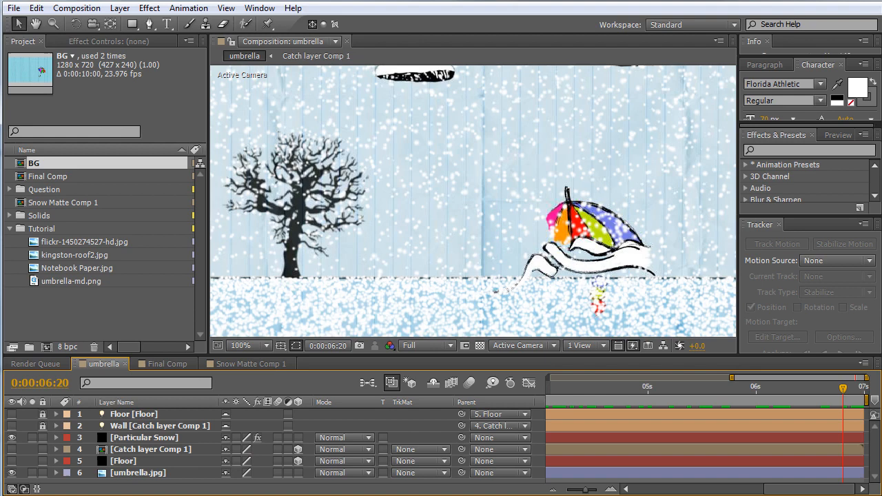
left_click(166, 364)
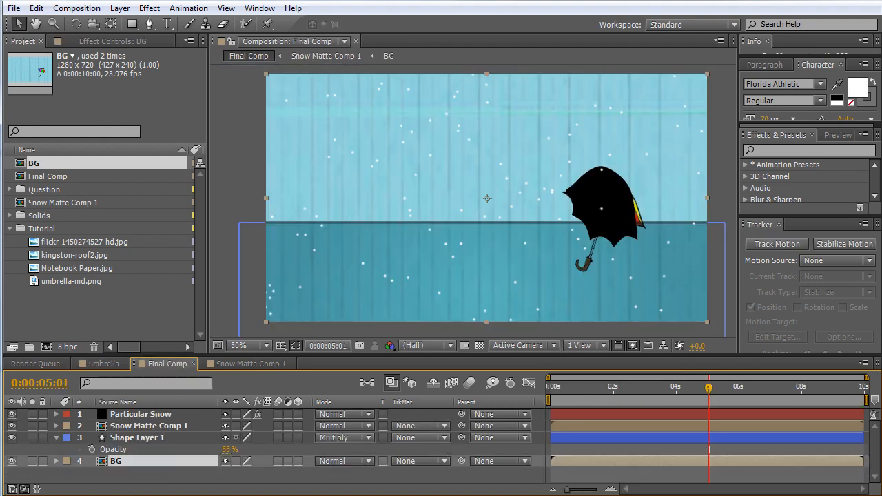
- Switch Particular's Physics Model from Air to Bounce
left_click(149, 425)
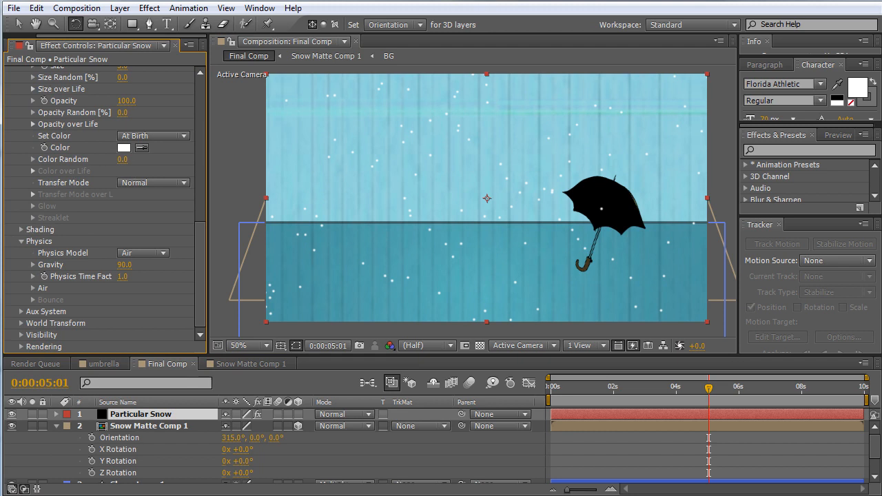
left_click(143, 254)
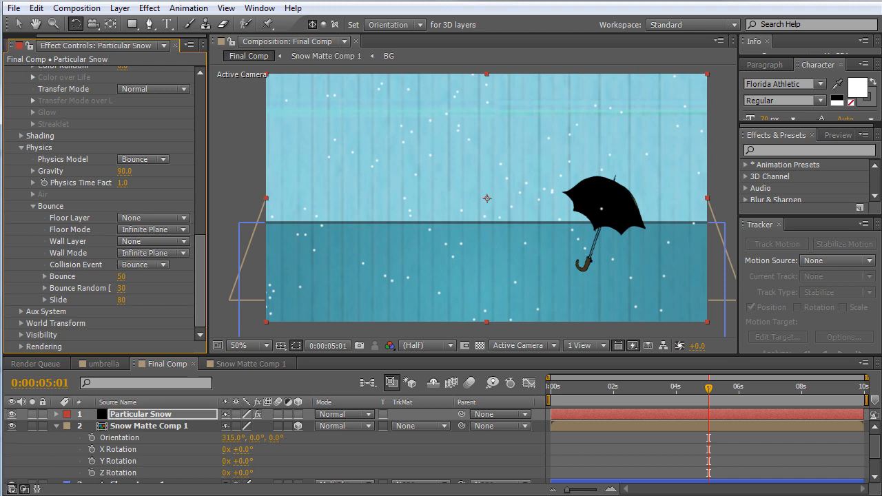
- Set Wall Layer to Snow Matte Comp 1, Wall Mode Layer Alpha, Collision Event Stick, and preview snow sticking
left_click(153, 240)
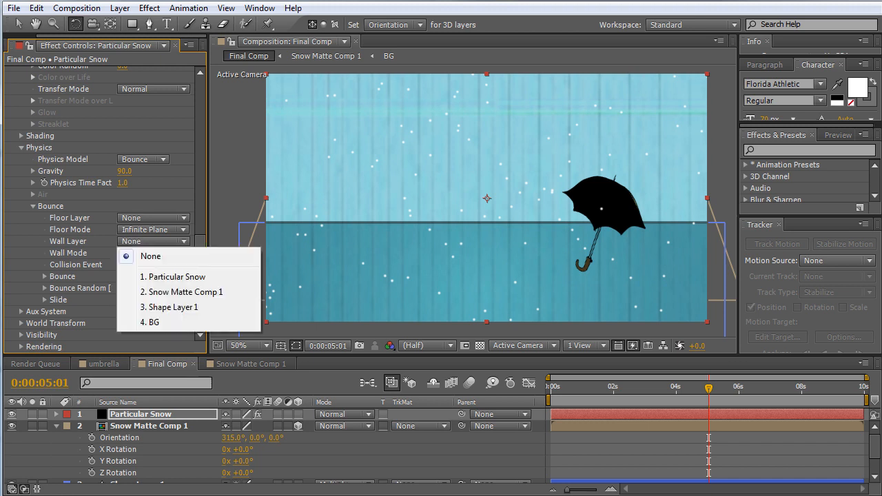
left_click(185, 292)
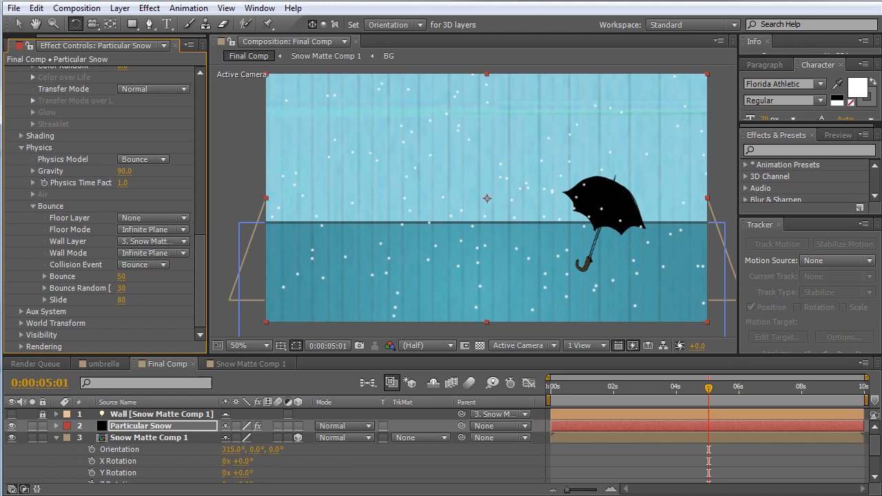
left_click(153, 252)
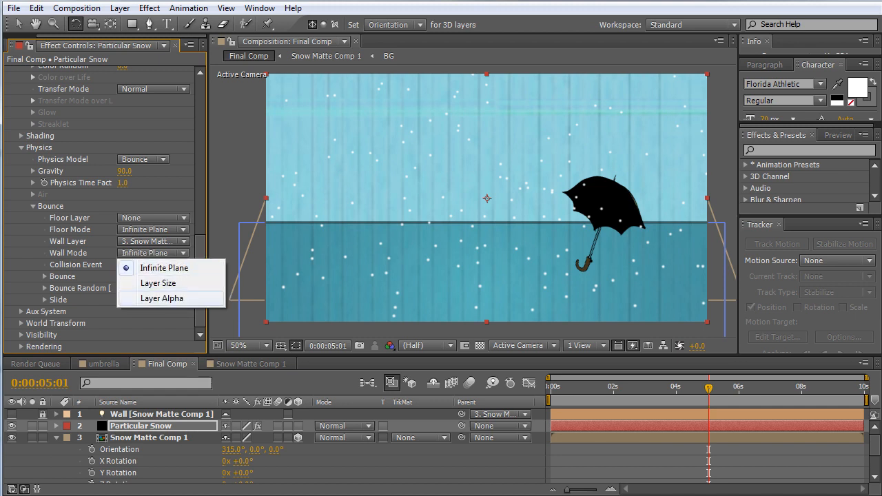
left_click(162, 298)
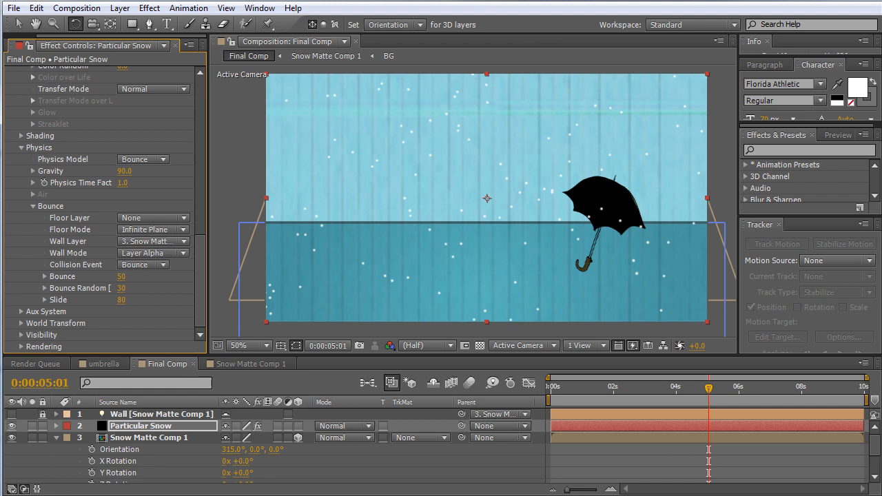
left_click(143, 265)
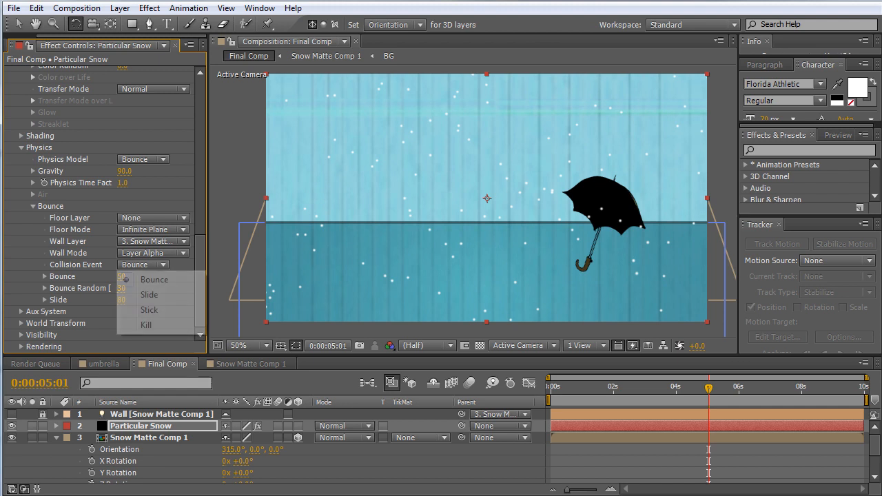
left_click(148, 309)
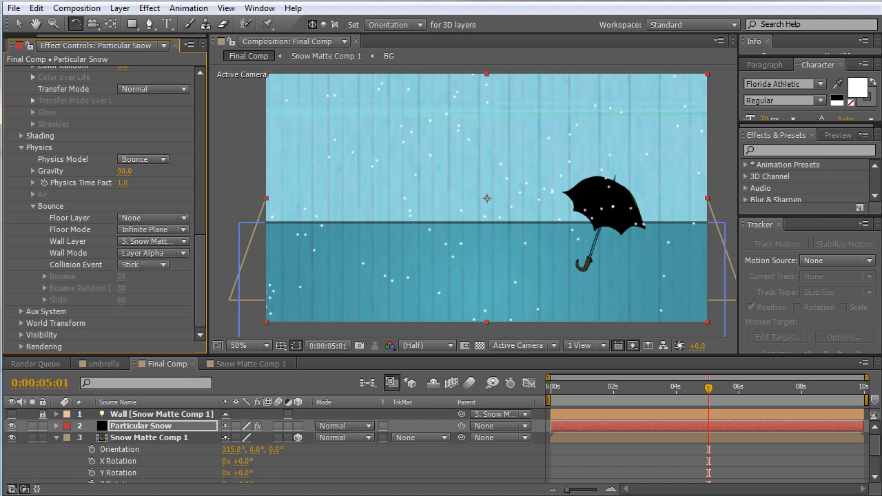
left_click_drag(708, 385, 678, 386)
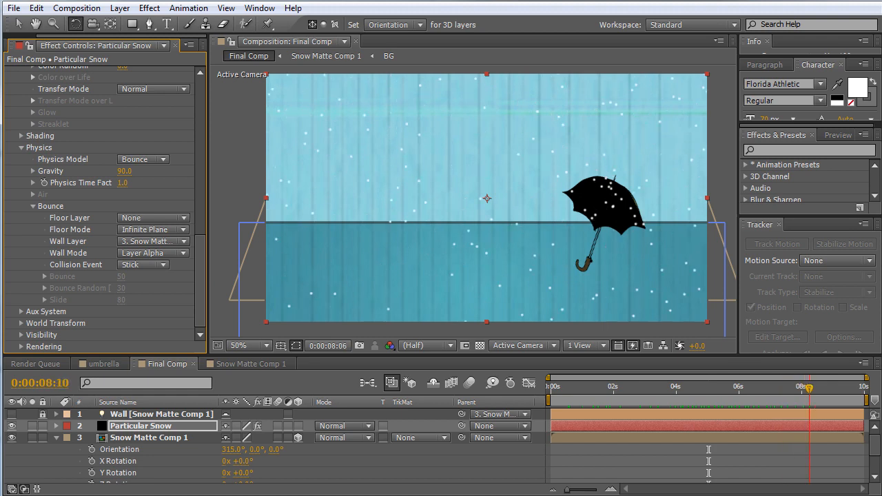
- Raise Particular's emitter to 1140 particles per second for dense snowfall
left_click(737, 385)
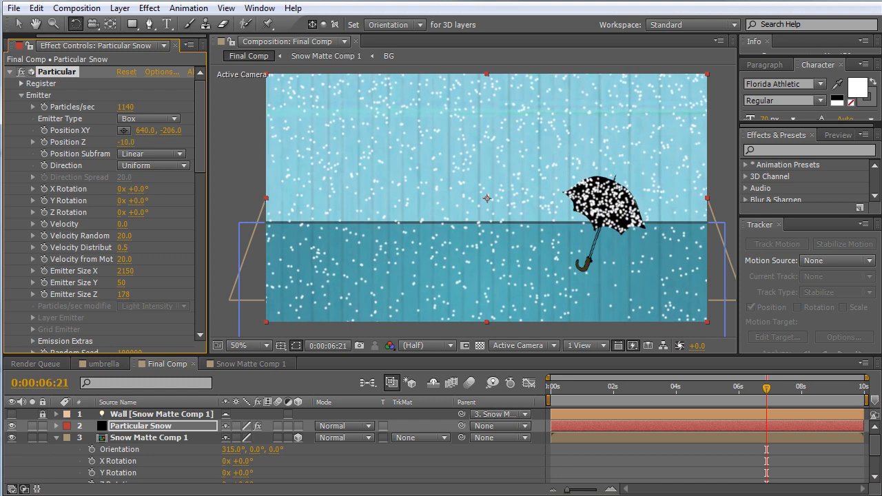
- Re-enable Shape Layer 1 so the coloured umbrella shows, then check snow on it at 6:11
left_click(648, 386)
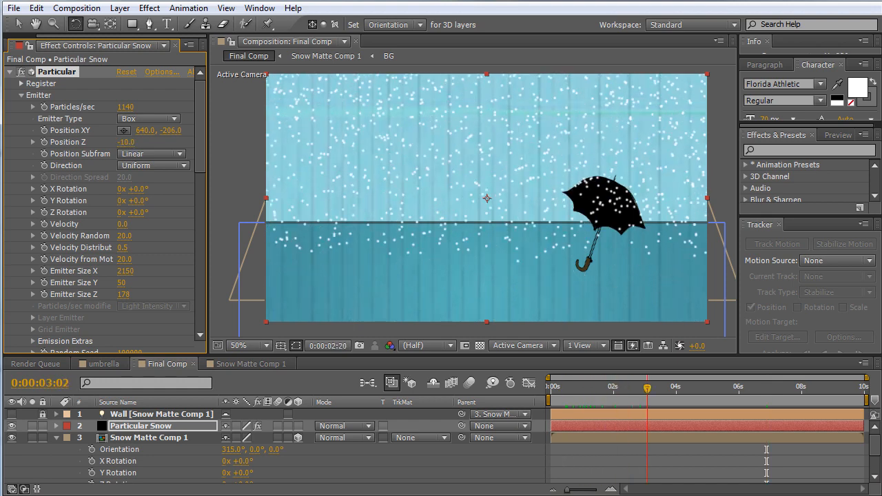
left_click(719, 386)
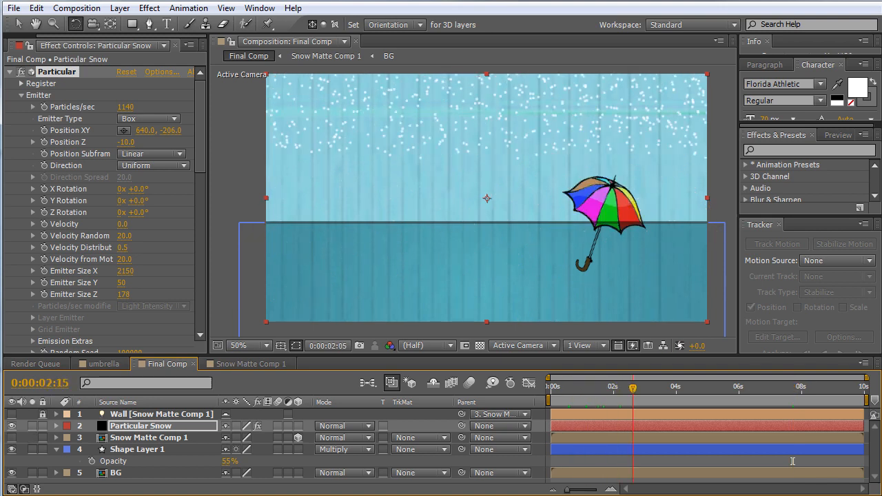
left_click(752, 385)
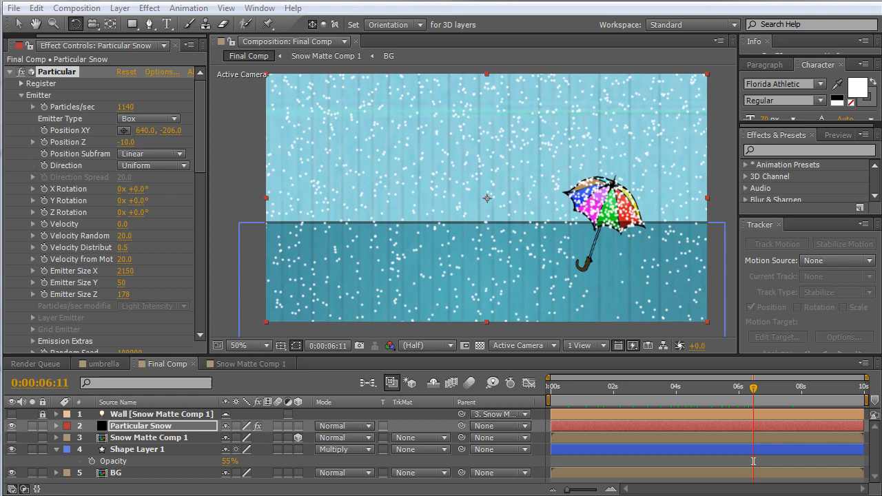
- Scroll Effect Controls back to Particular's Bounce physics and reach for the shape tool
left_click(101, 364)
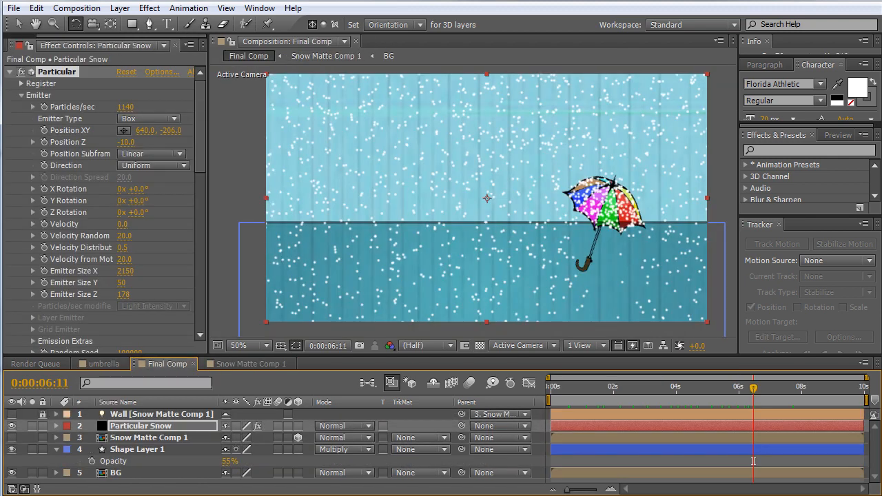
scroll("down", 3)
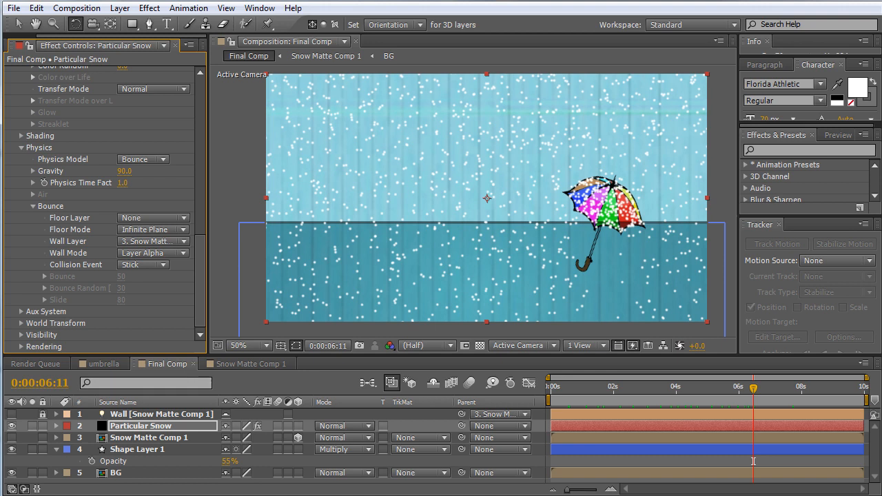
left_click(132, 24)
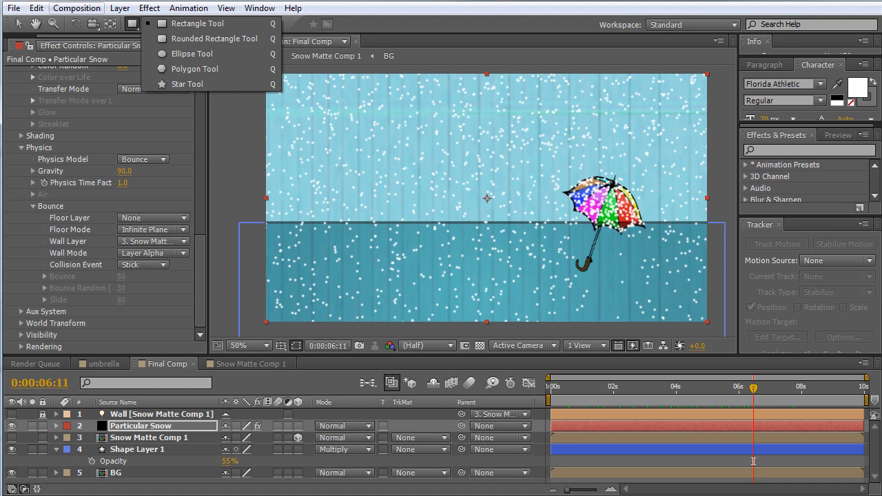
- Create a 2000 by 2000 solid named Ground plane, then select the Particular Snow layer
left_click(119, 8)
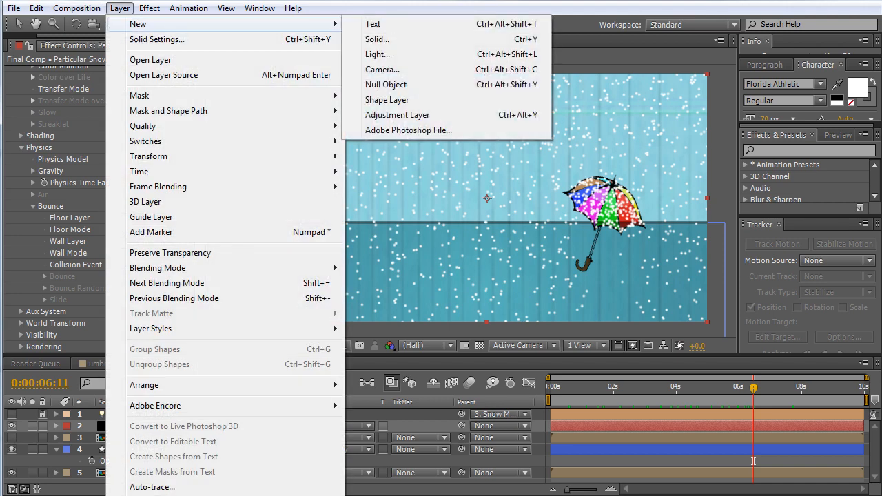
left_click(378, 39)
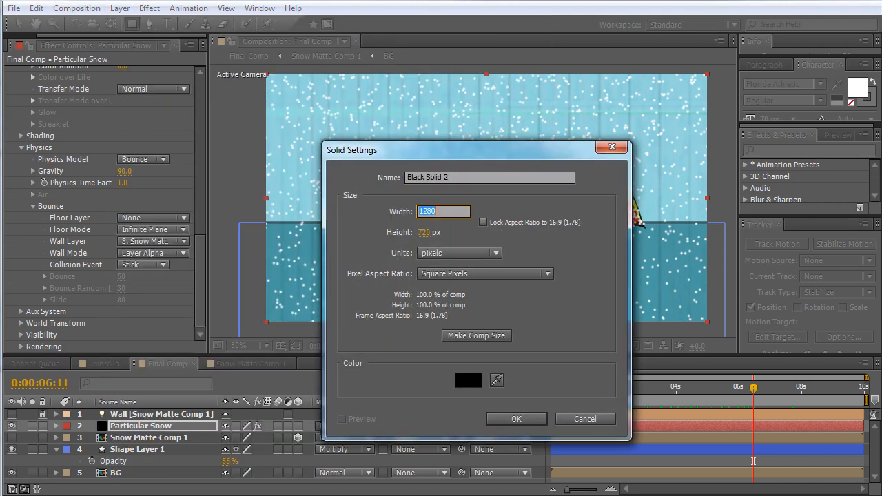
type("2000")
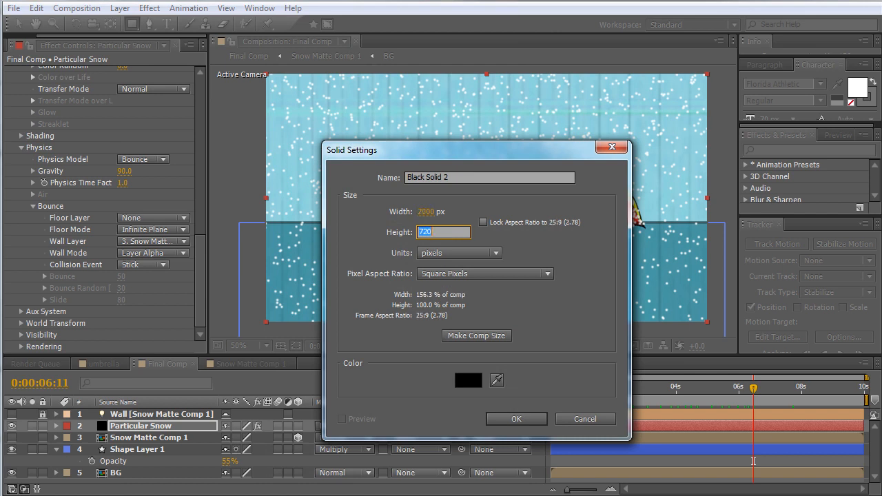
type("2000")
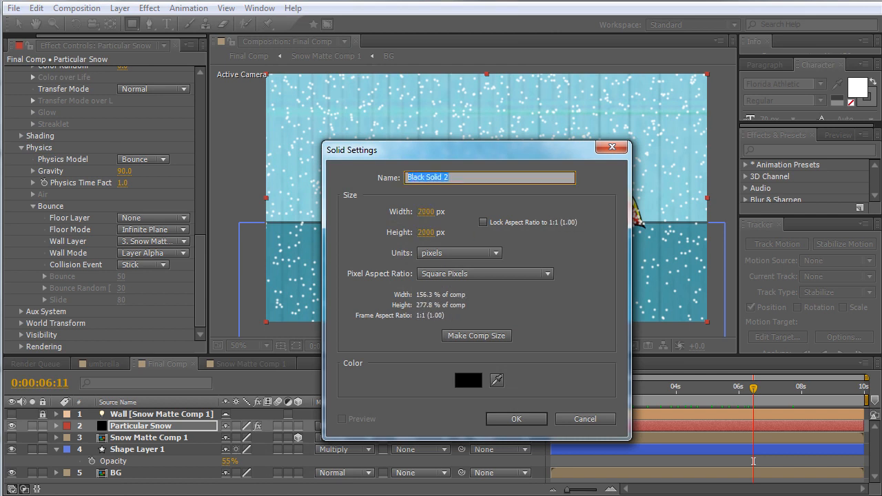
type("Ground plane")
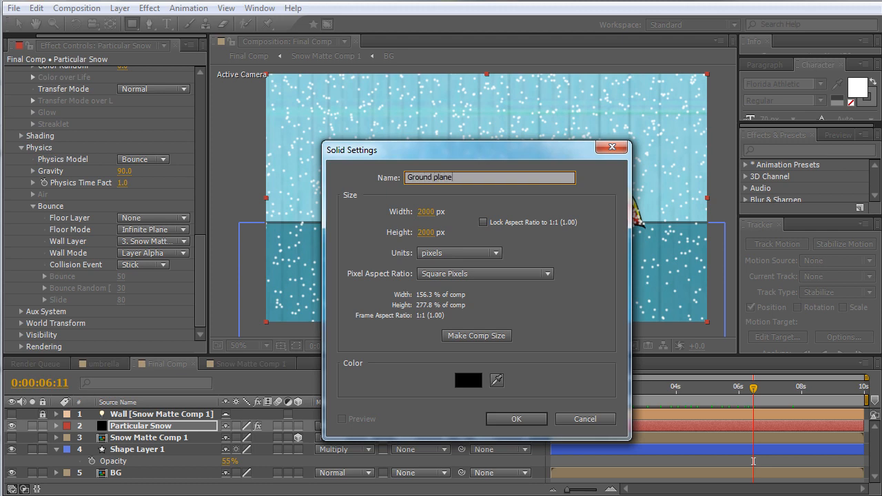
left_click(515, 419)
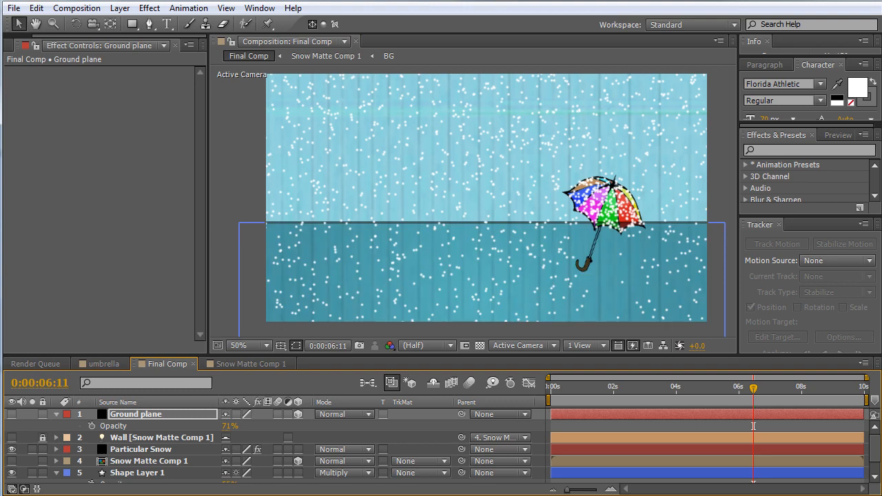
left_click(141, 449)
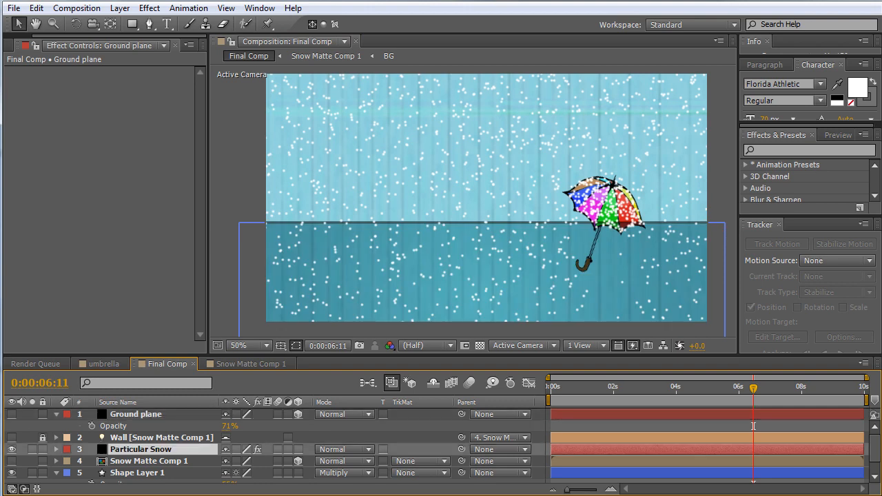
- Set Particular's Floor Layer to Ground plane and widen Emitter Size Z to 2066
left_click(141, 450)
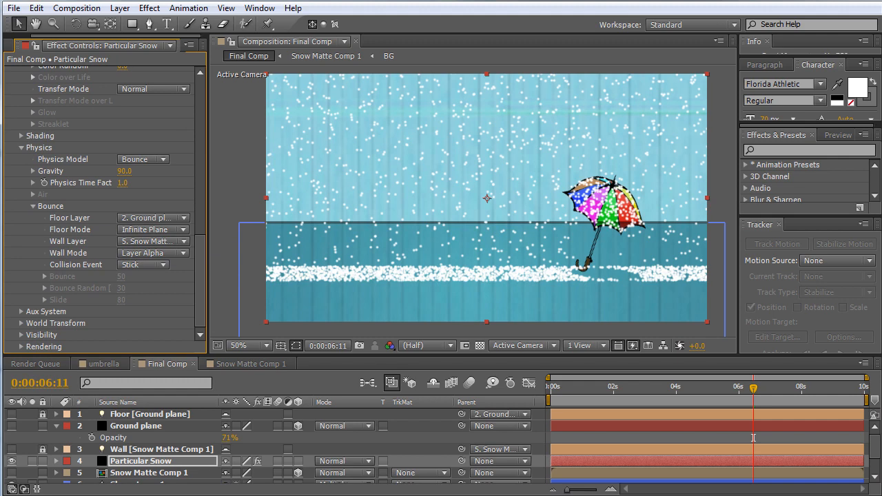
left_click(636, 385)
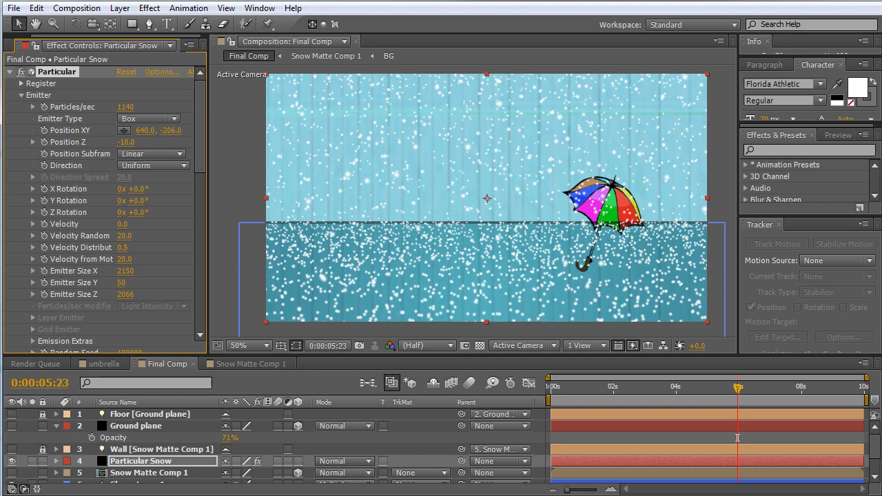
left_click_drag(738, 386, 596, 386)
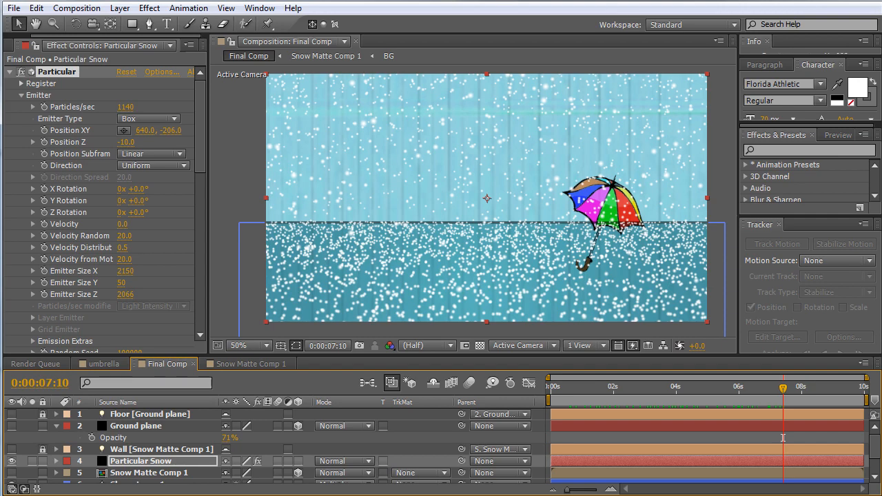
left_click_drag(782, 386, 618, 386)
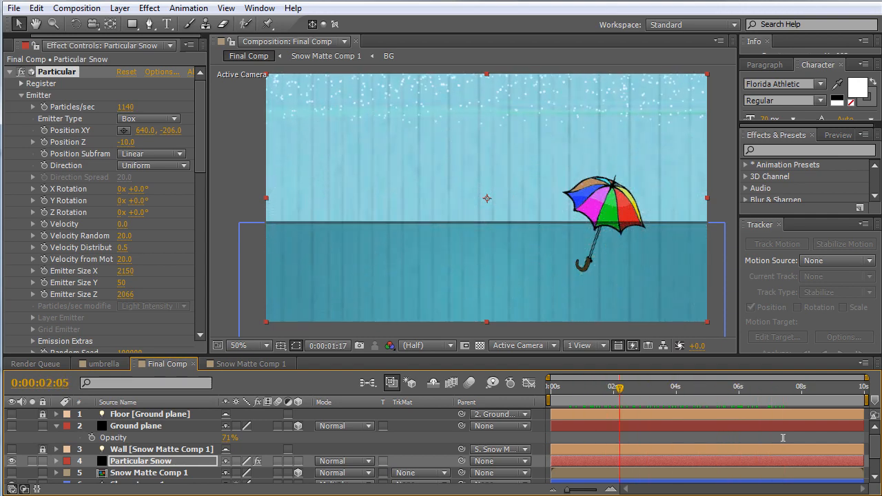
left_click(772, 387)
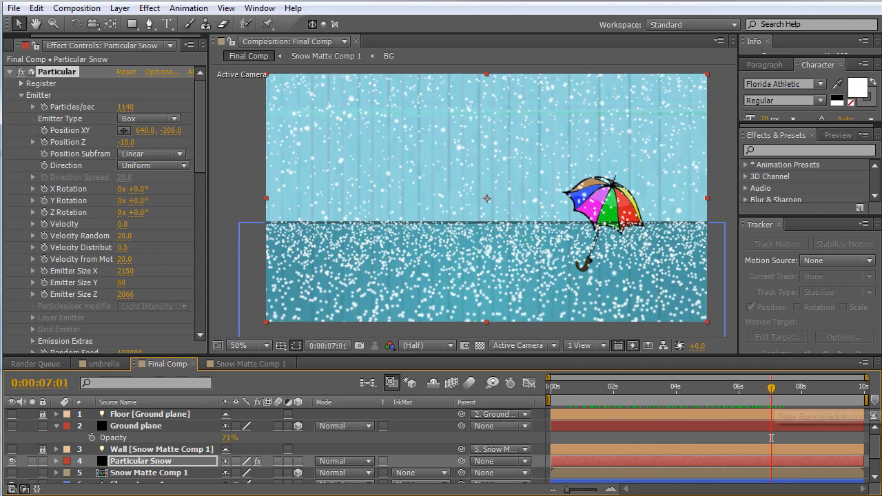